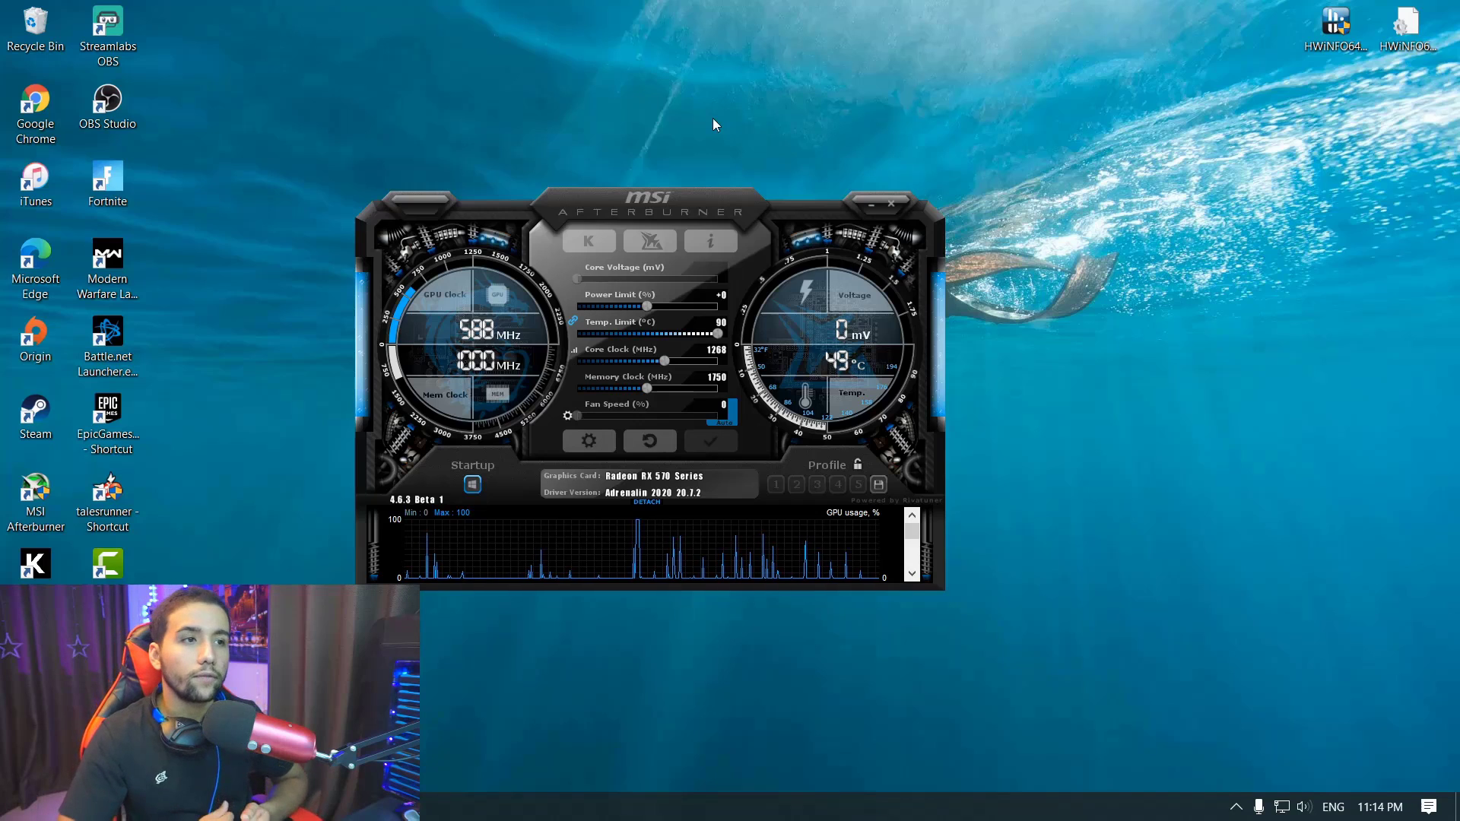
pyautogui.moveTo(575, 392)
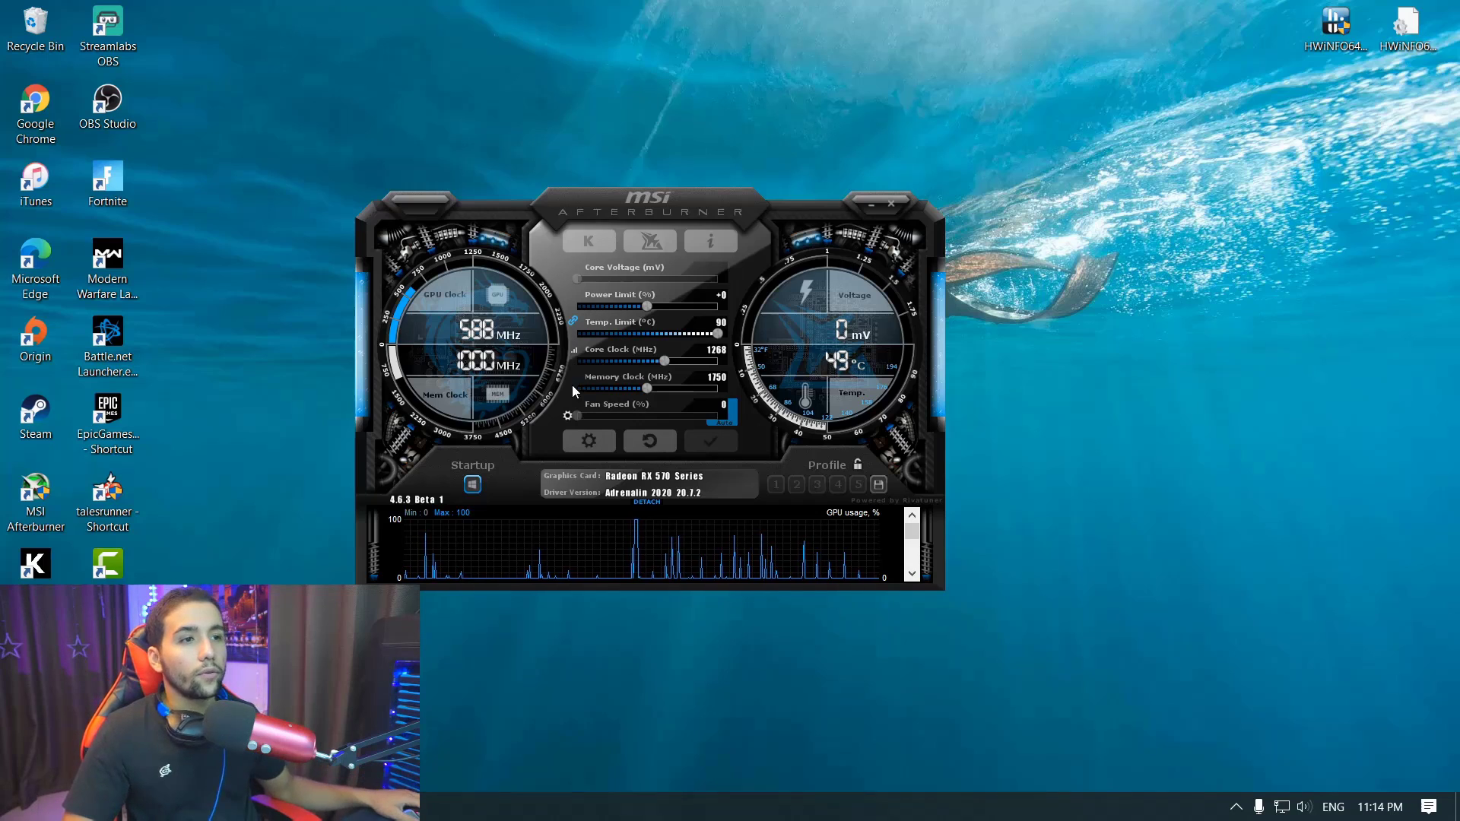
pyautogui.moveTo(587, 440)
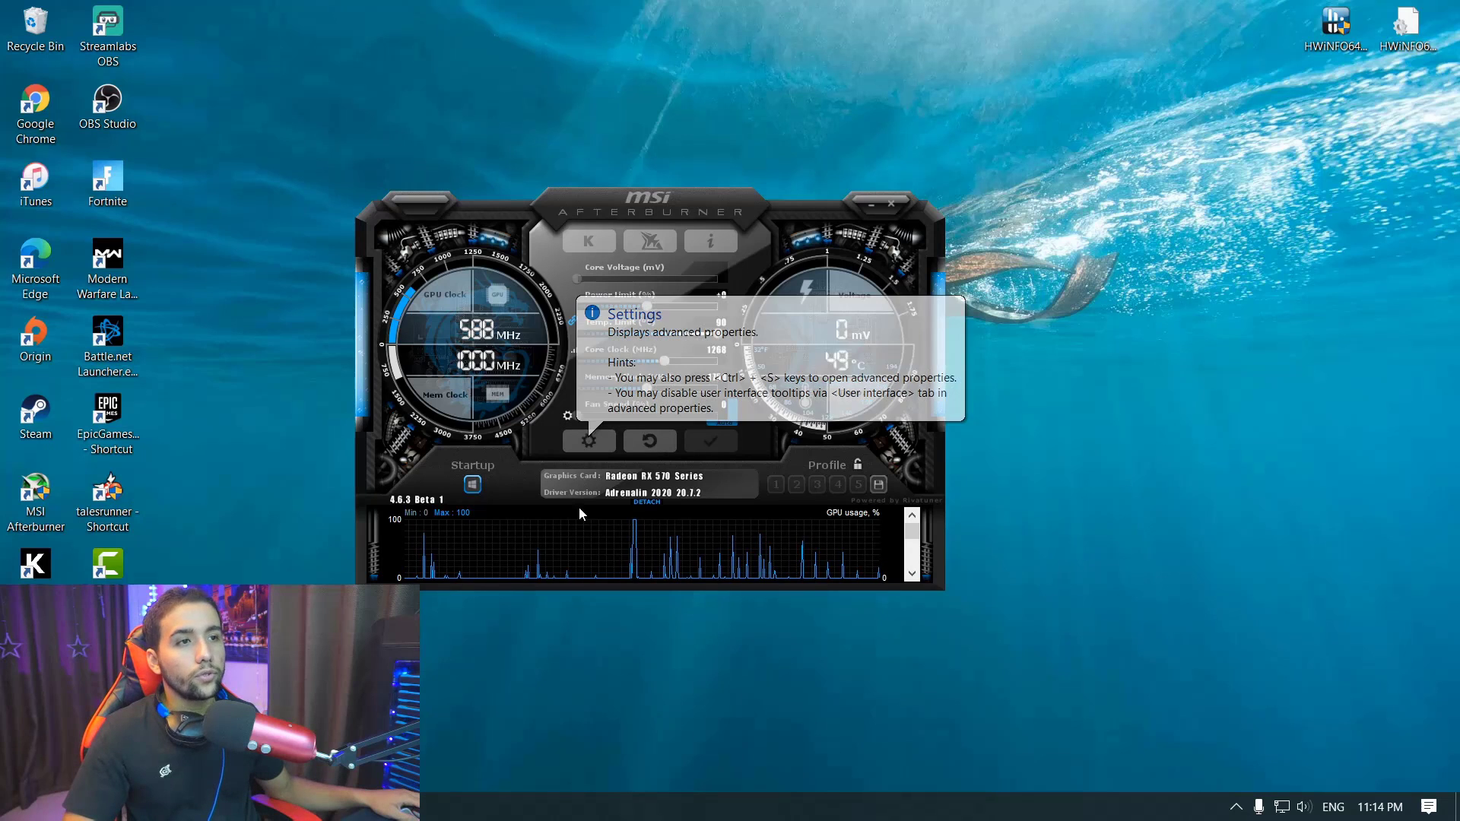
# Open Afterburner's Monitoring settings and select the CPU temperature graph
pyautogui.click(587, 441)
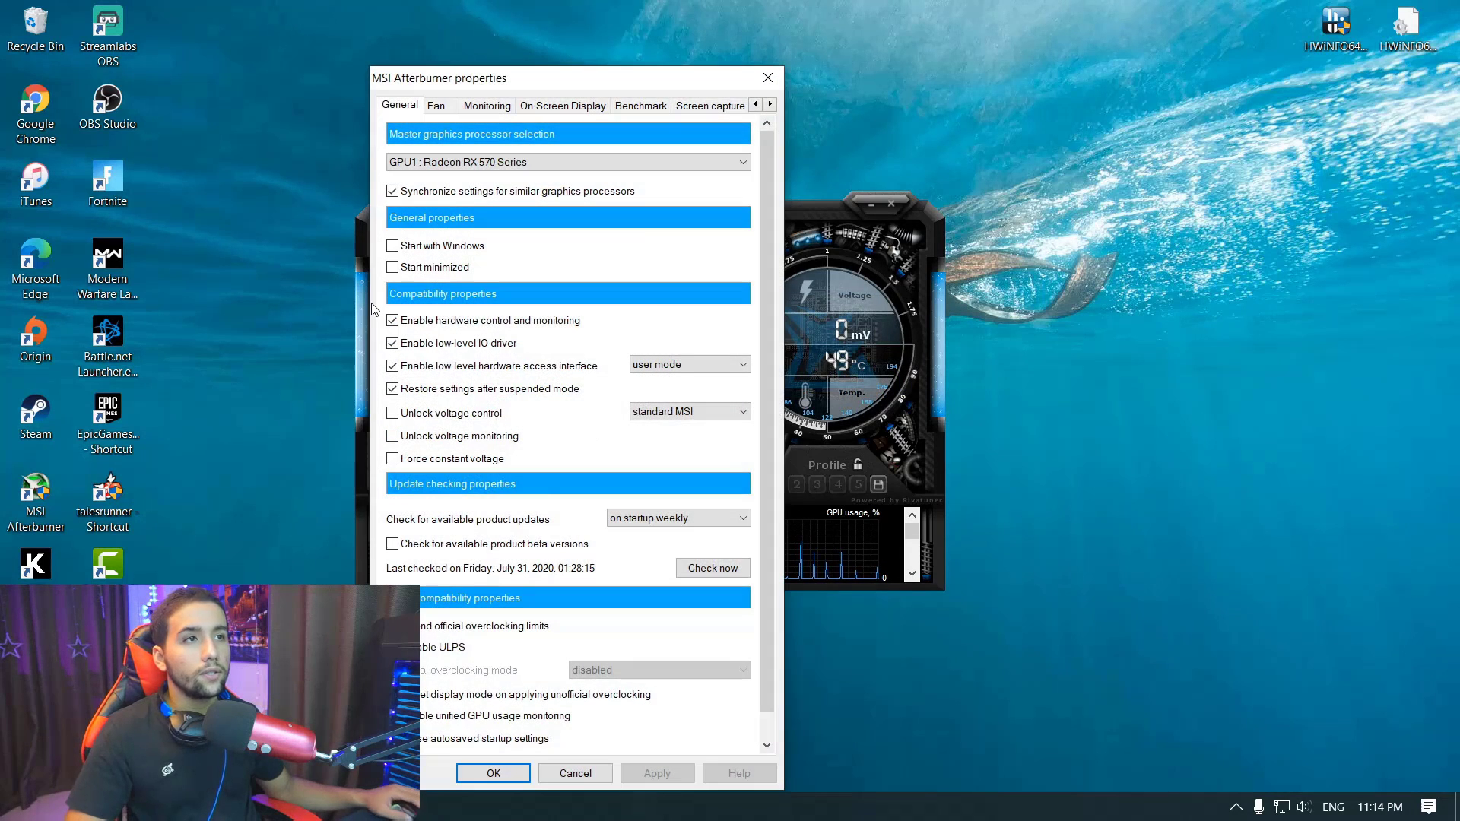
pyautogui.click(486, 105)
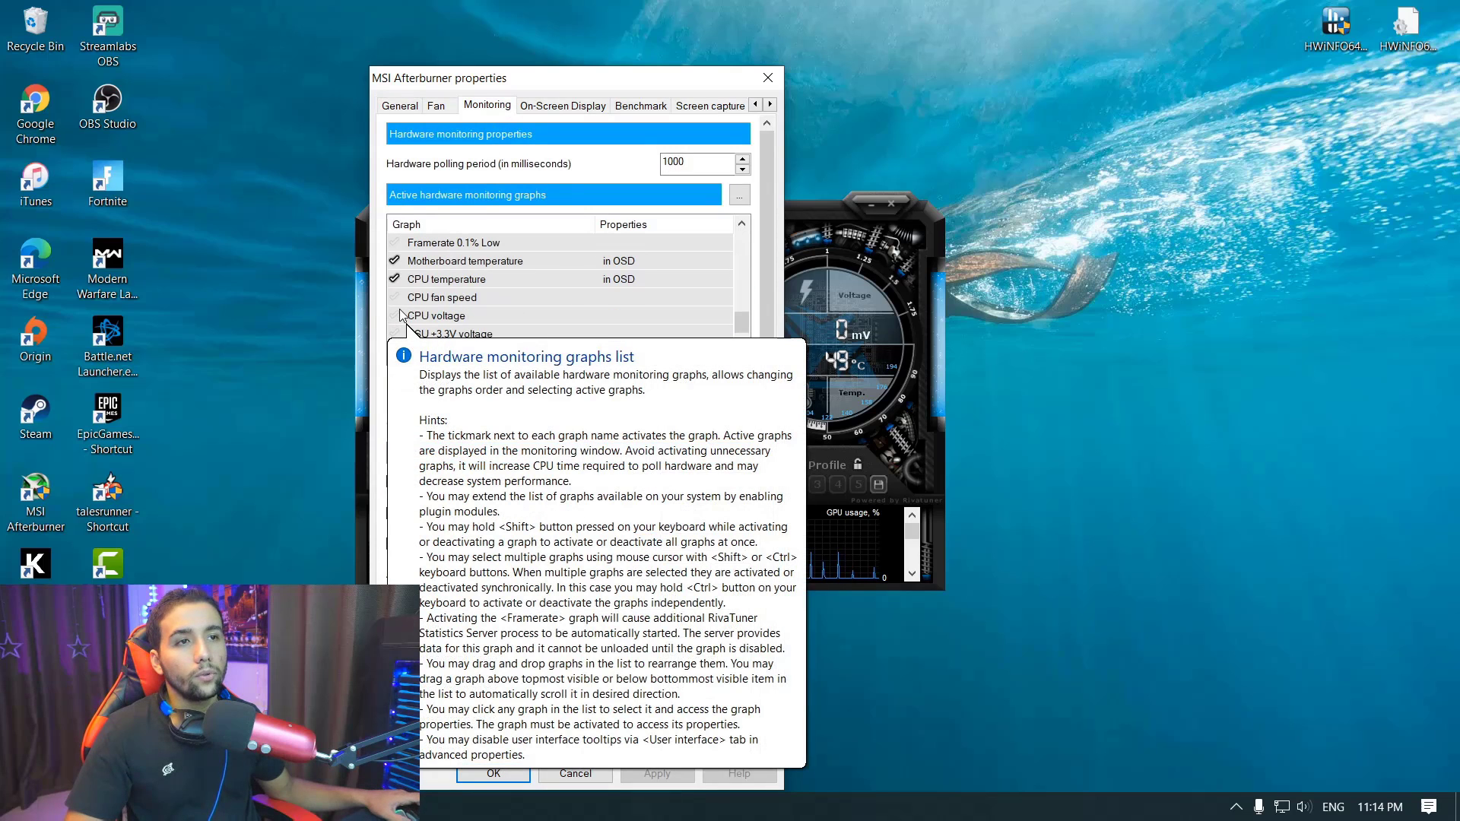
pyautogui.click(447, 279)
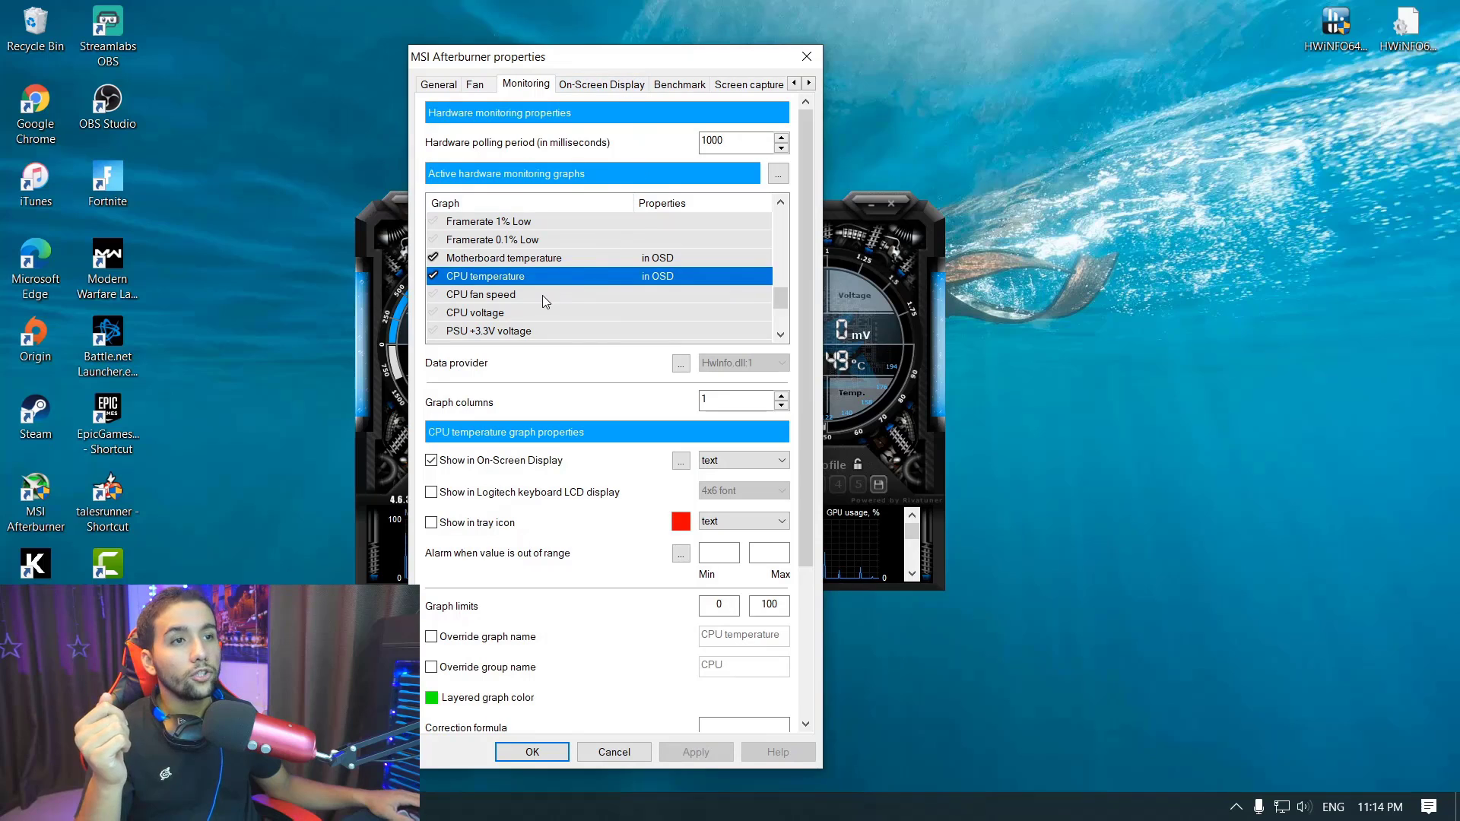
pyautogui.moveTo(544, 308)
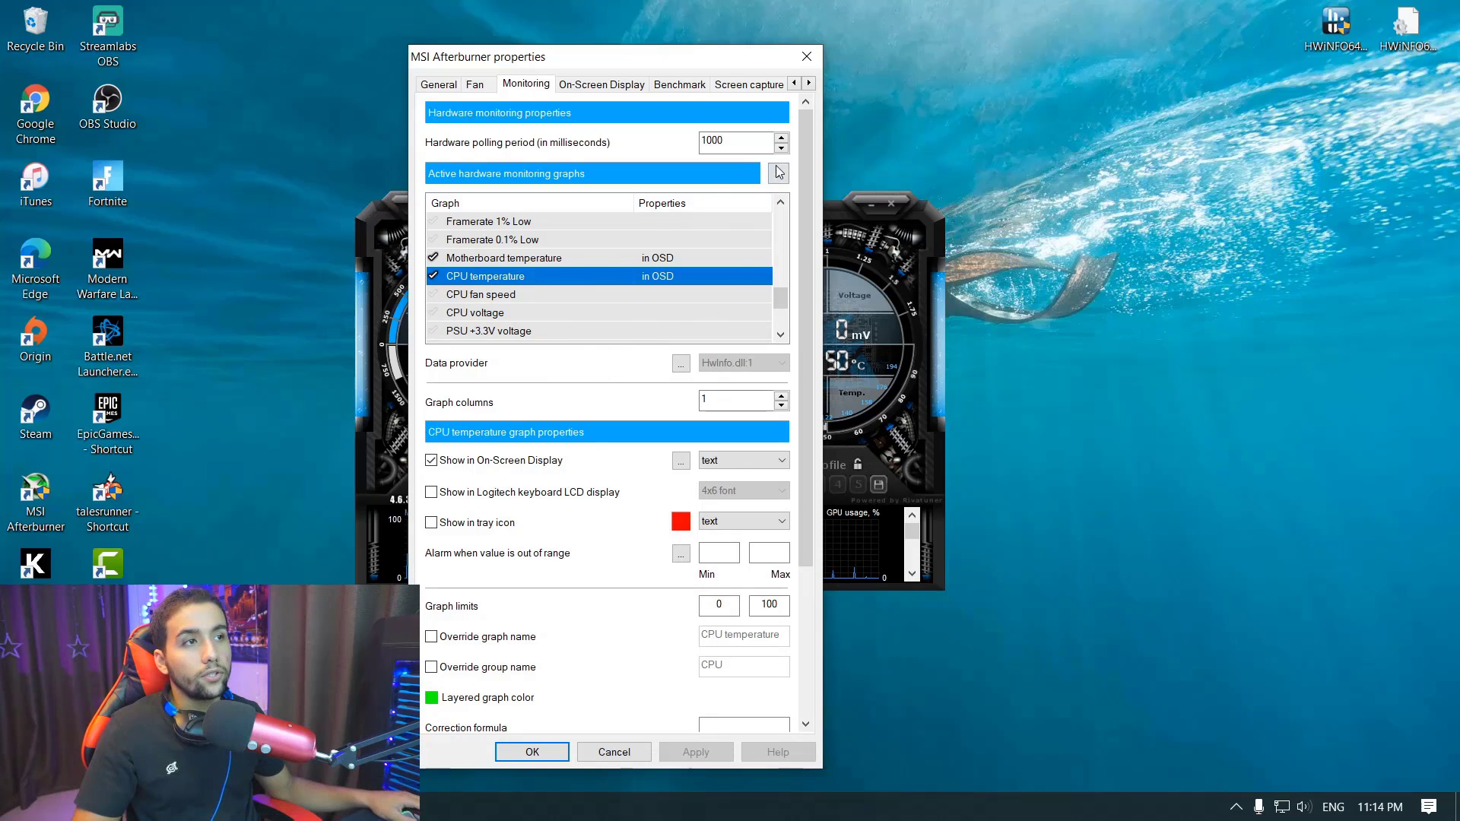
# Select the HwInfo.dll monitoring plugin, confirm it, and close Afterburner's properties with OK
pyautogui.click(777, 173)
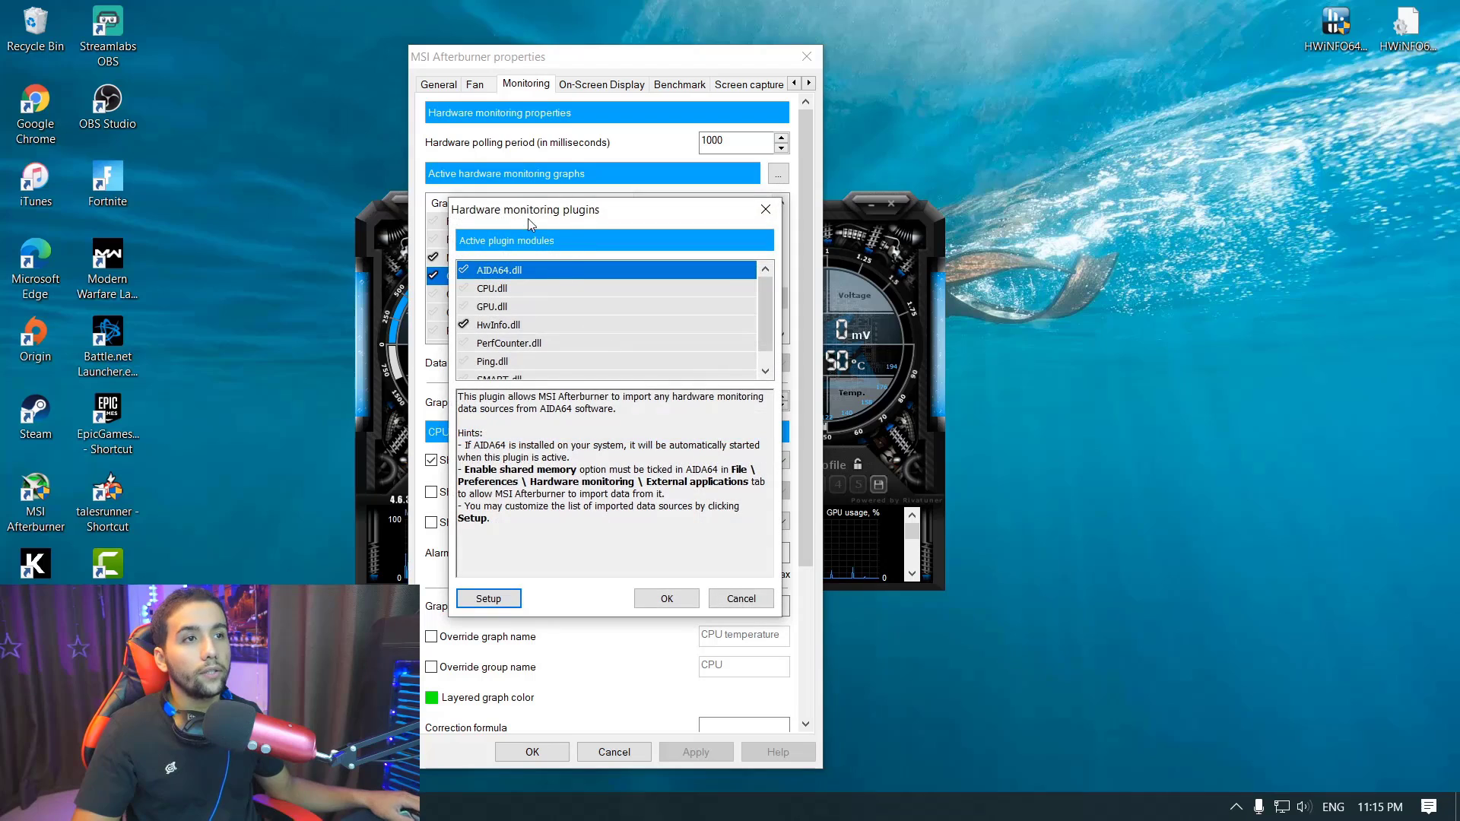
pyautogui.click(498, 324)
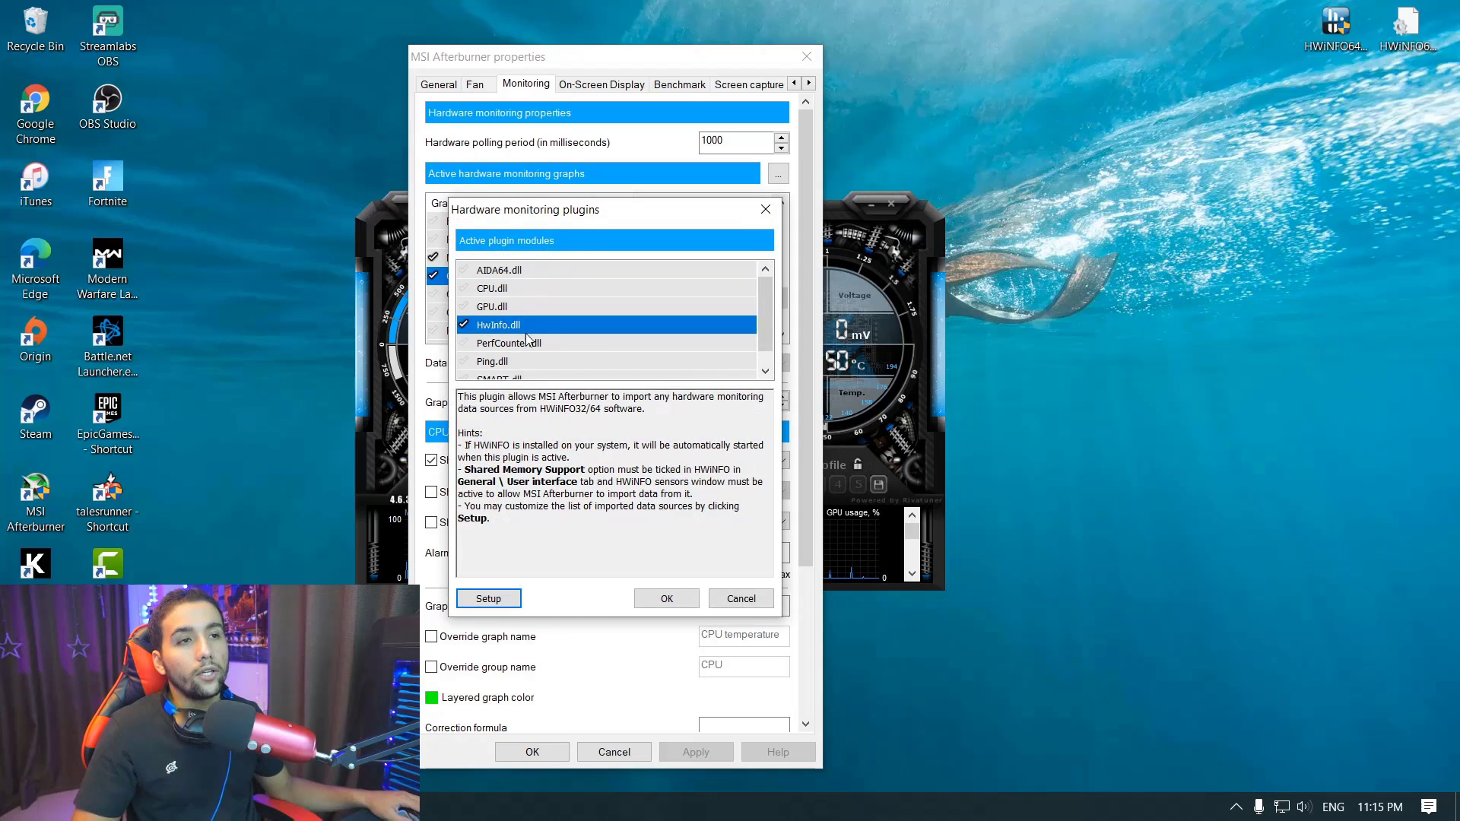
pyautogui.moveTo(666, 598)
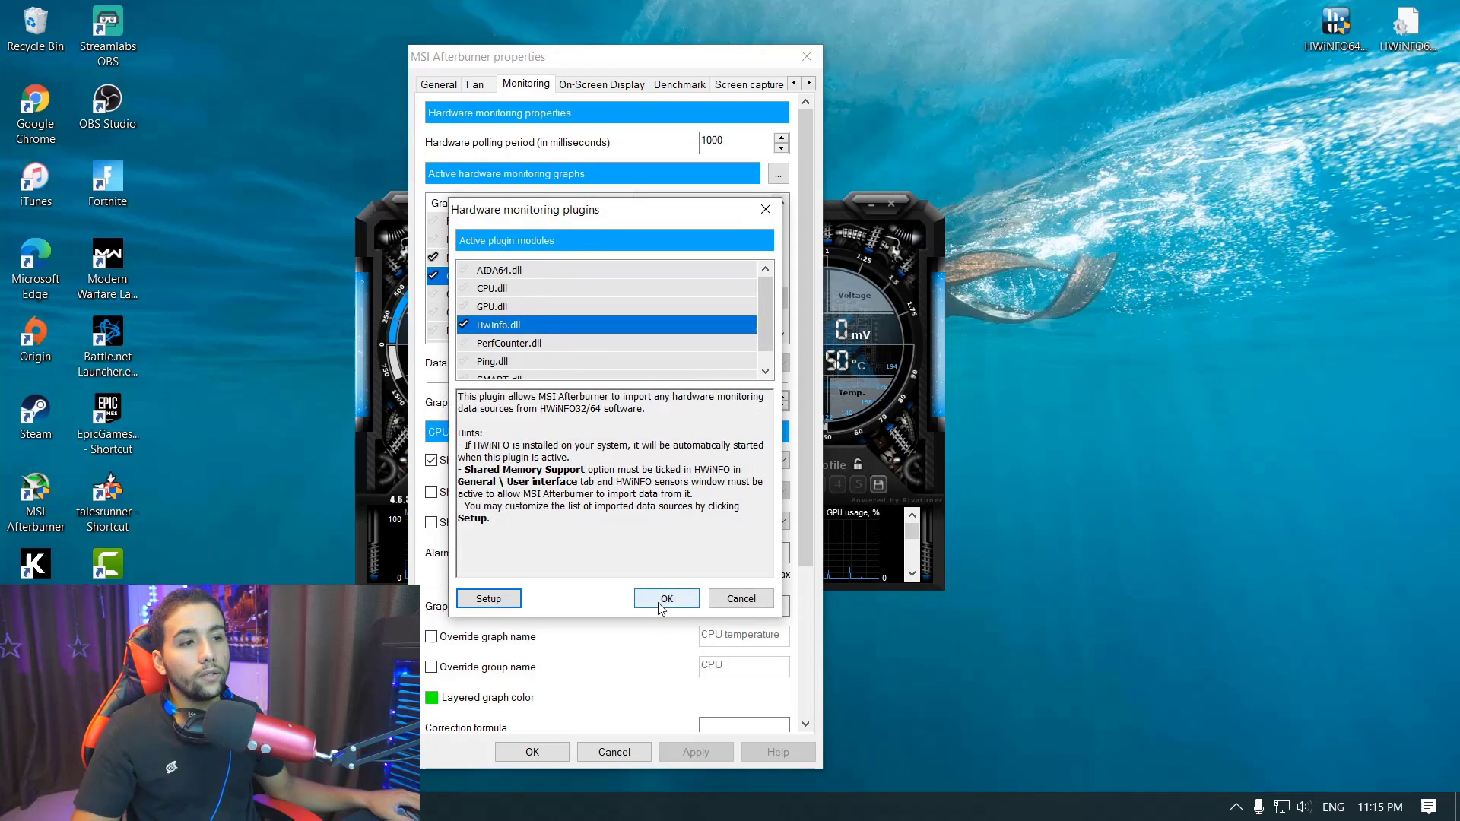
pyautogui.click(666, 597)
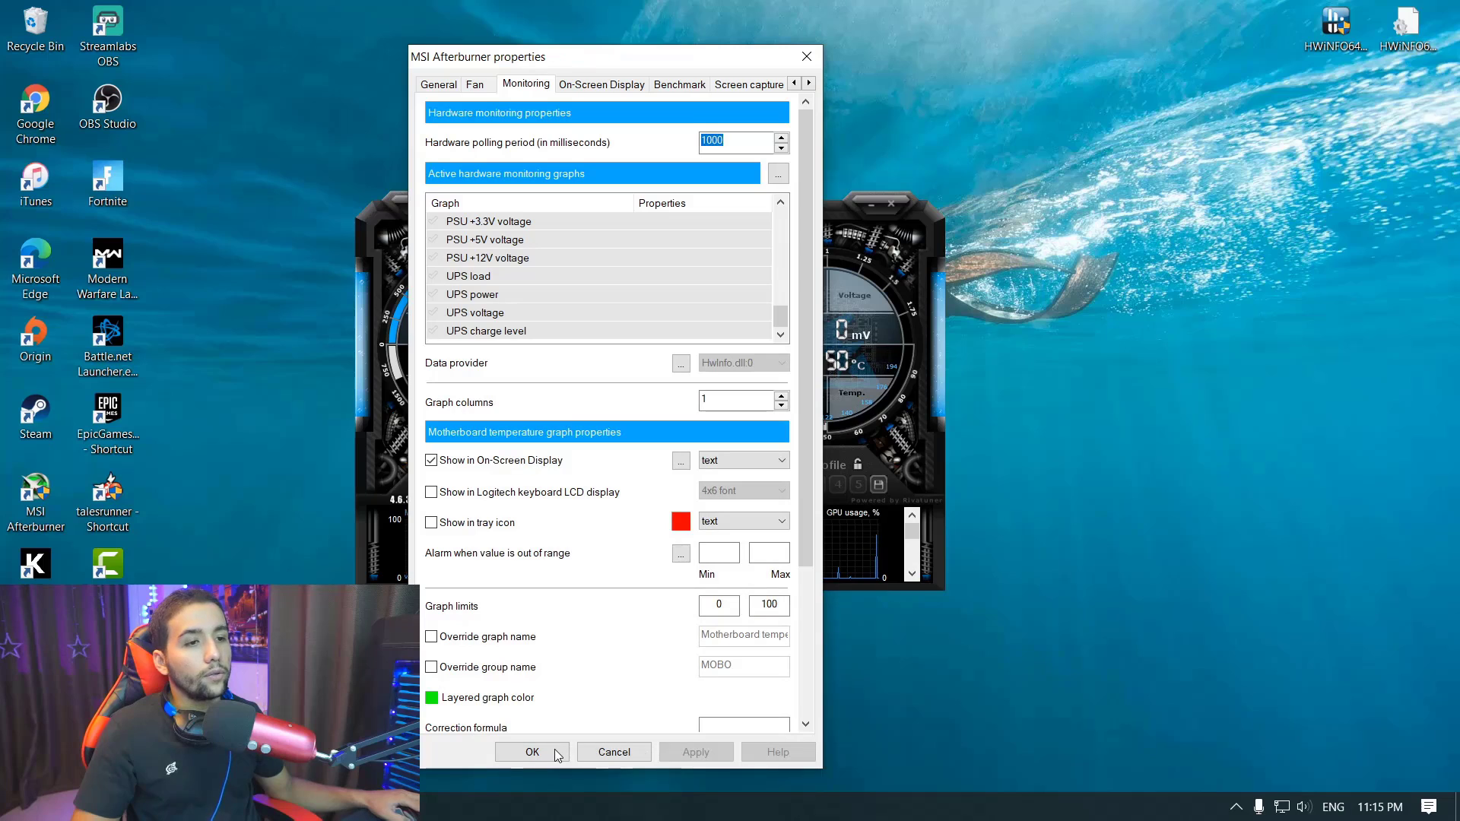
pyautogui.click(532, 751)
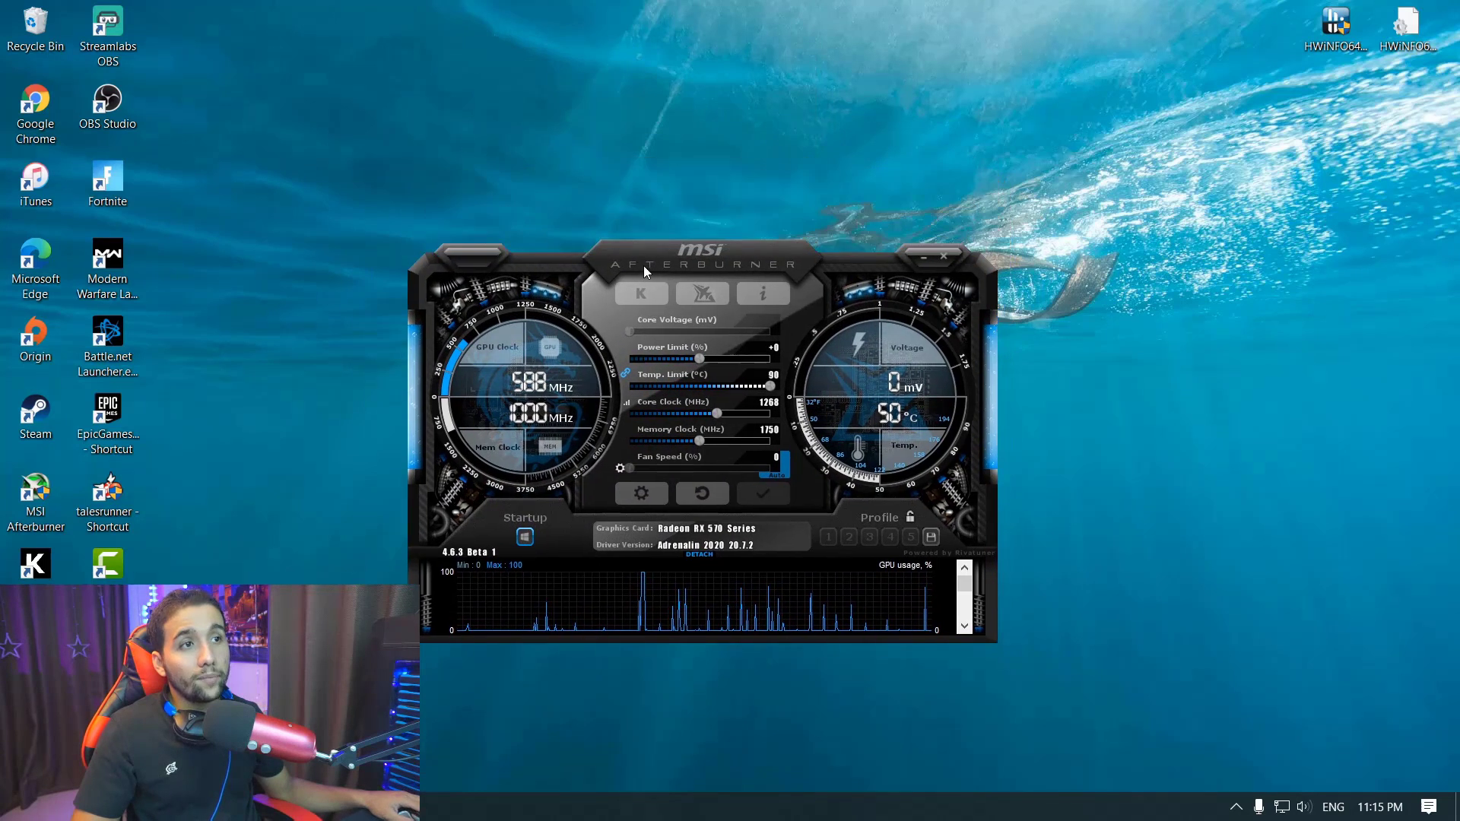
pyautogui.moveTo(536, 125)
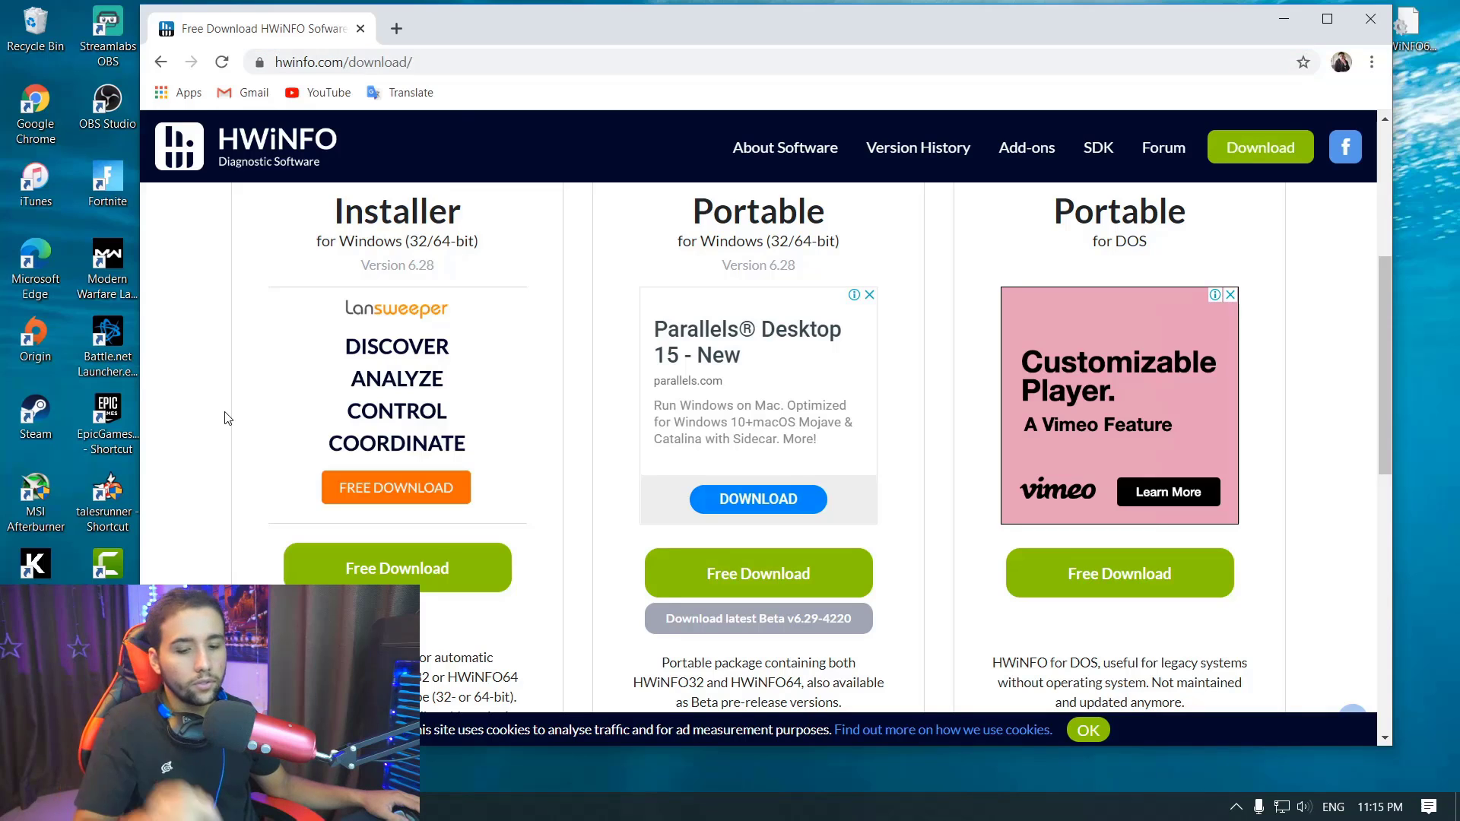
# Scroll the hwinfo.com download page and open the installer's mirror choices
pyautogui.scroll(3)
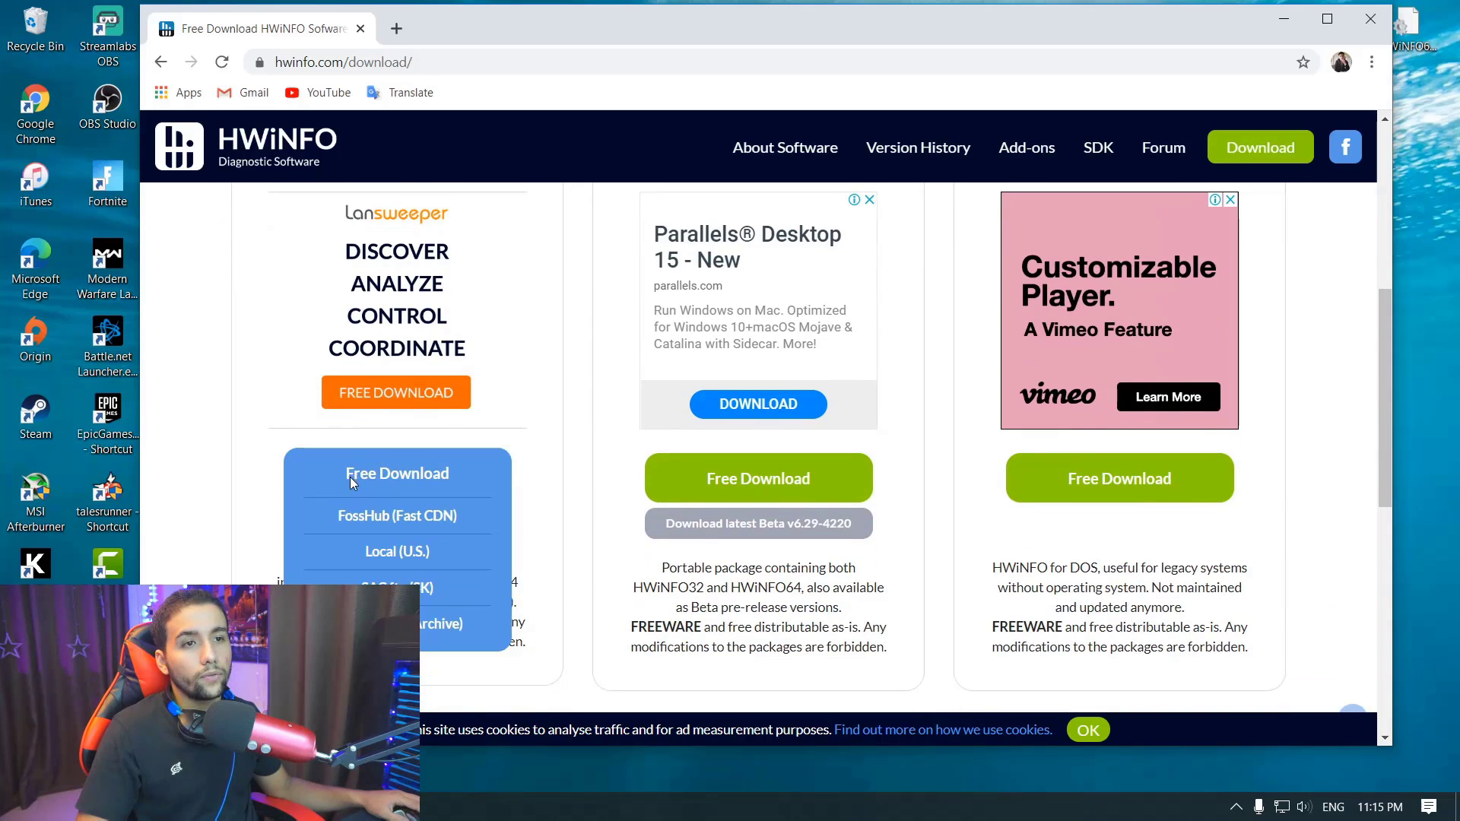
pyautogui.click(395, 515)
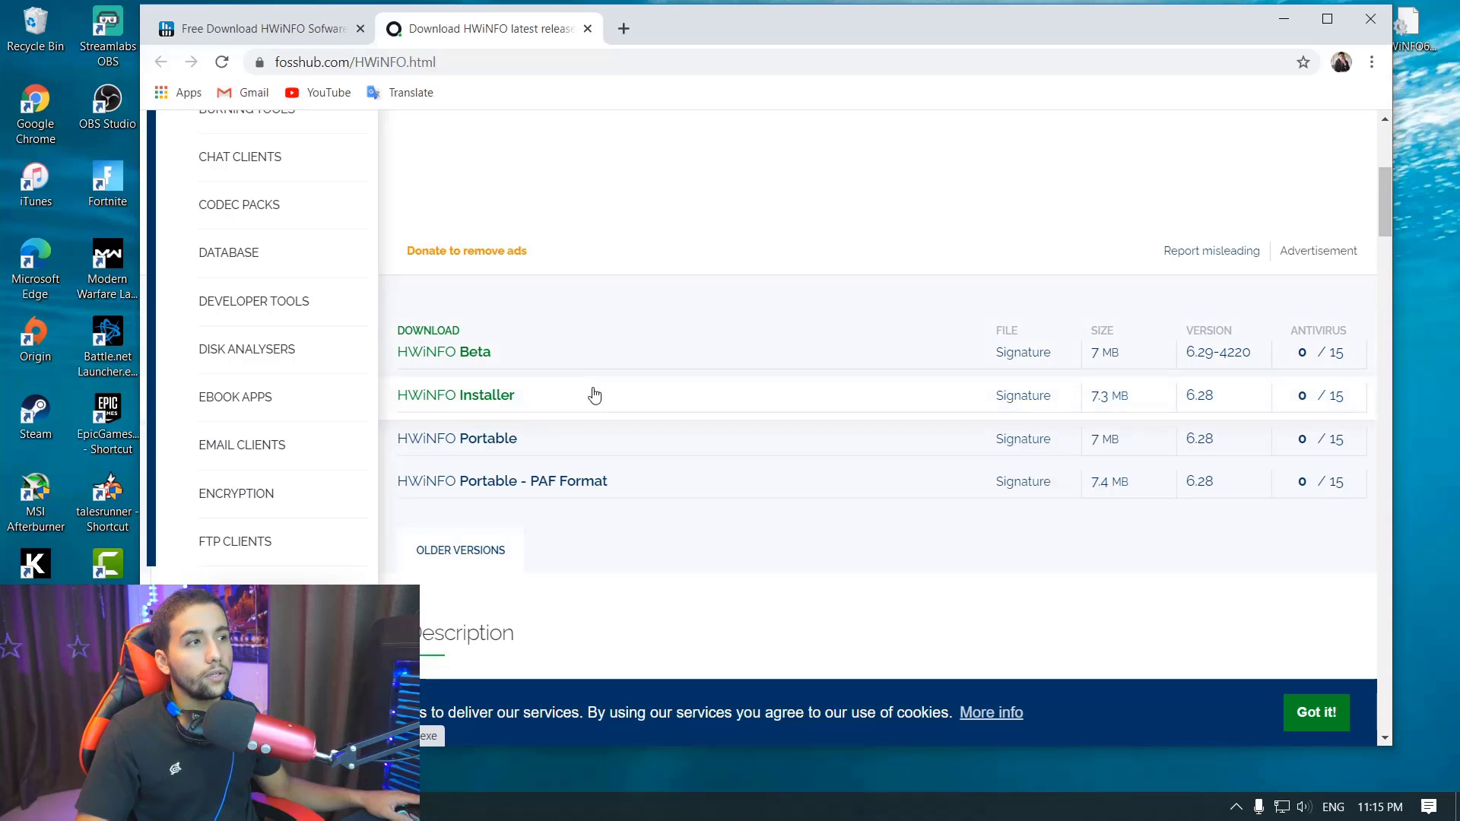
pyautogui.moveTo(607, 655)
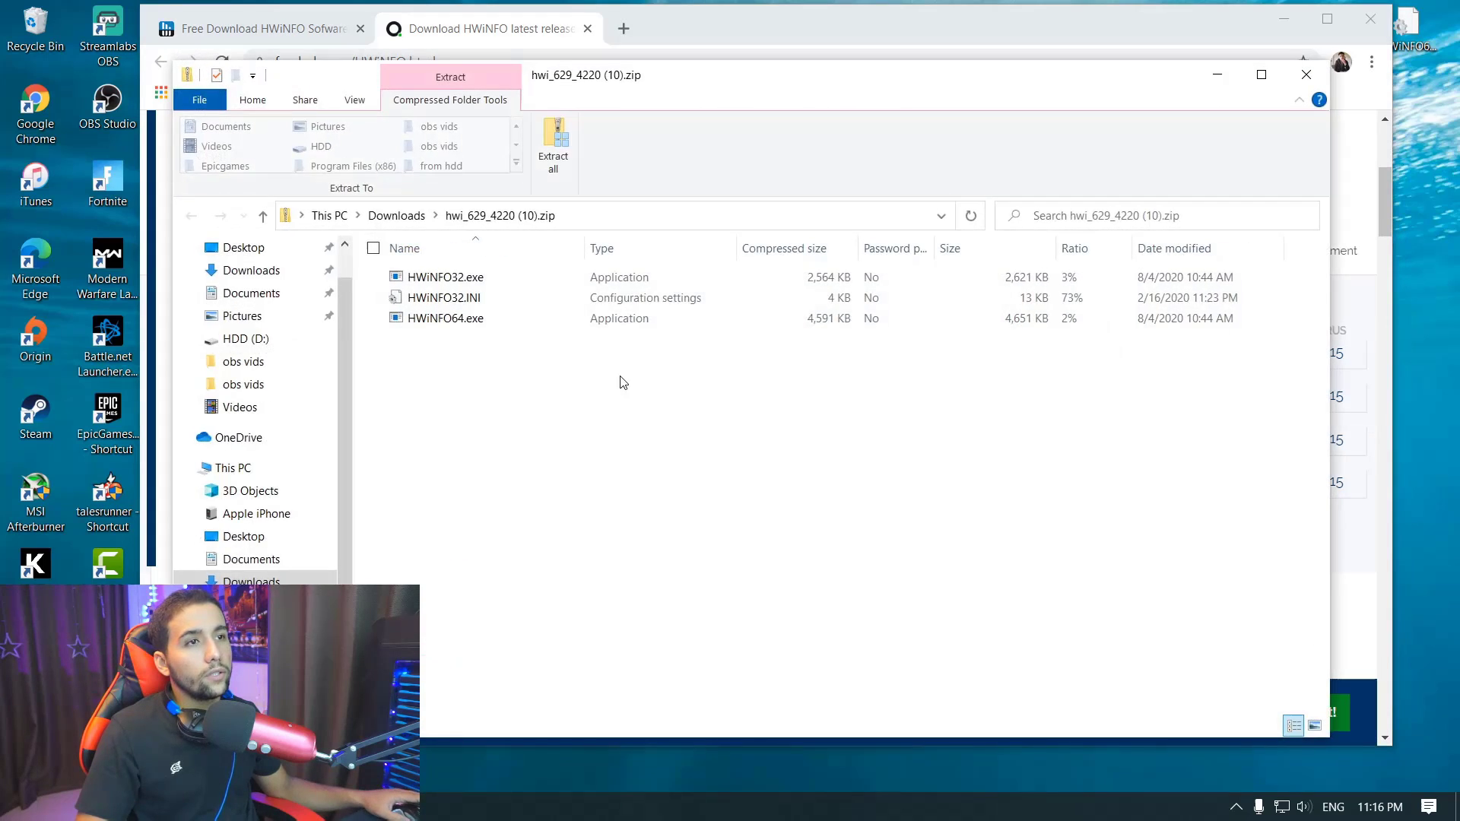
pyautogui.moveTo(552, 147)
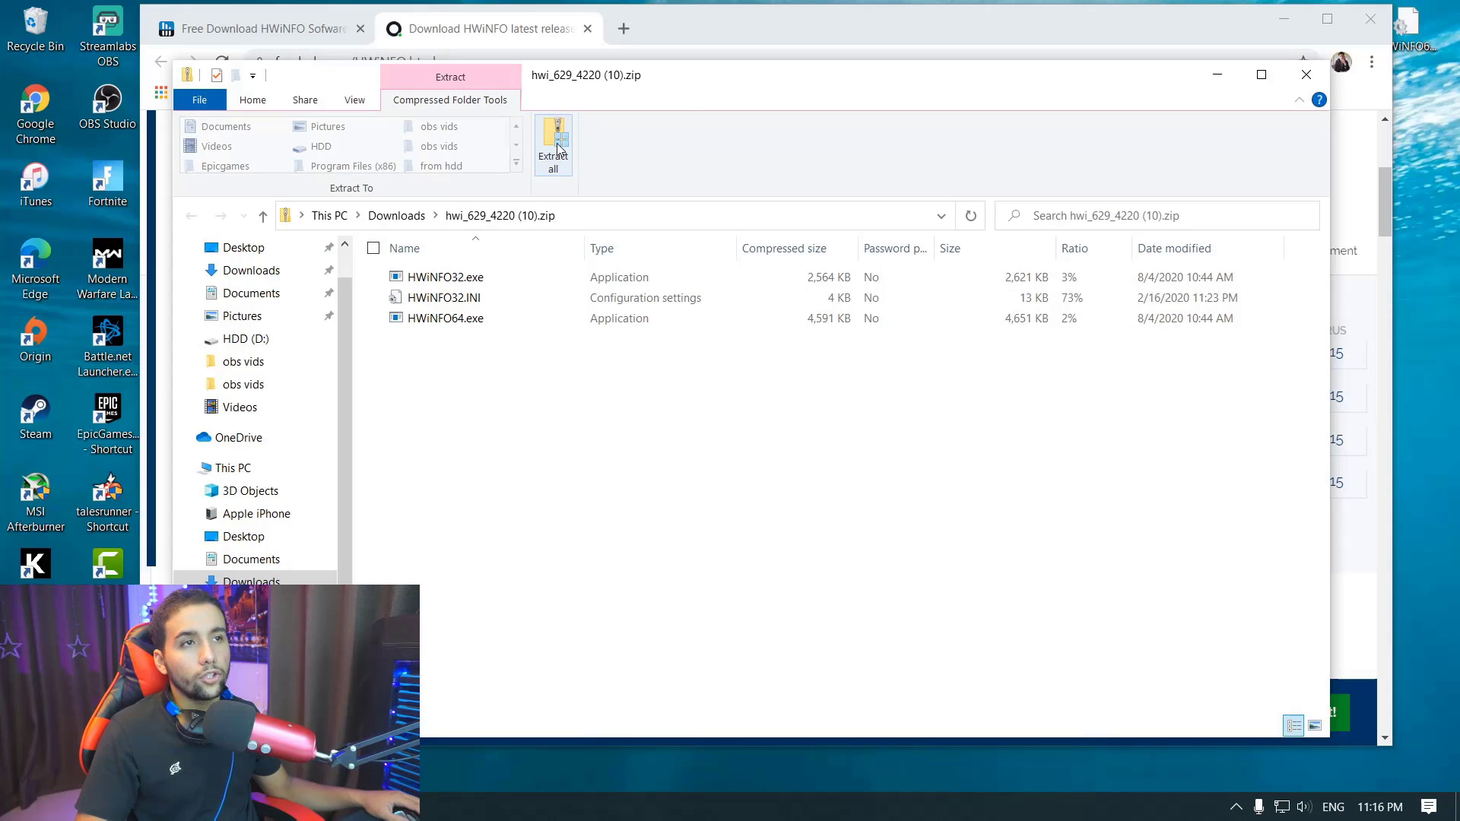
# Extract the HWiNFO zip to its suggested Downloads folder and select HWiNFO64.exe
pyautogui.click(553, 140)
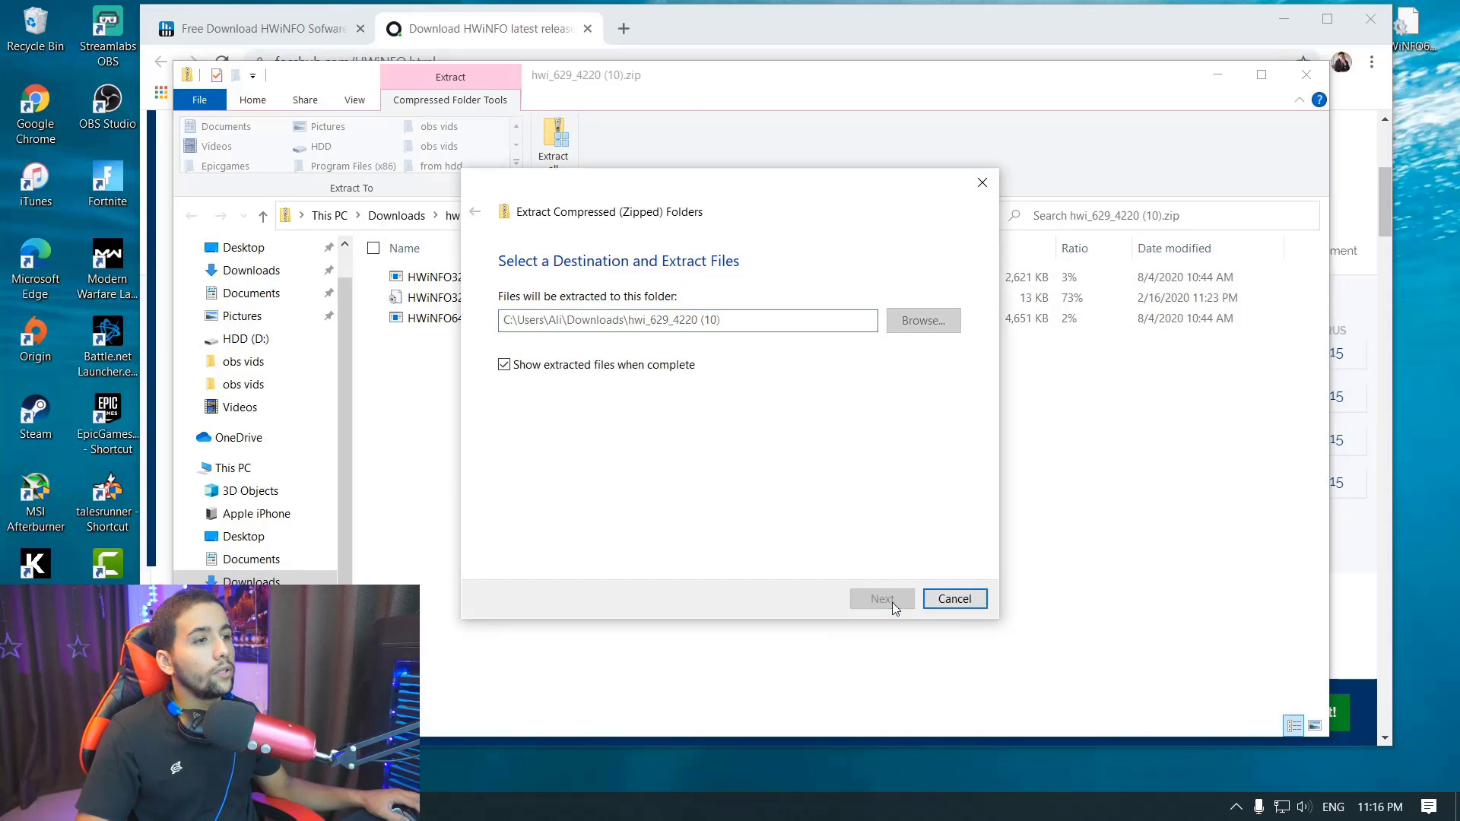
pyautogui.click(879, 598)
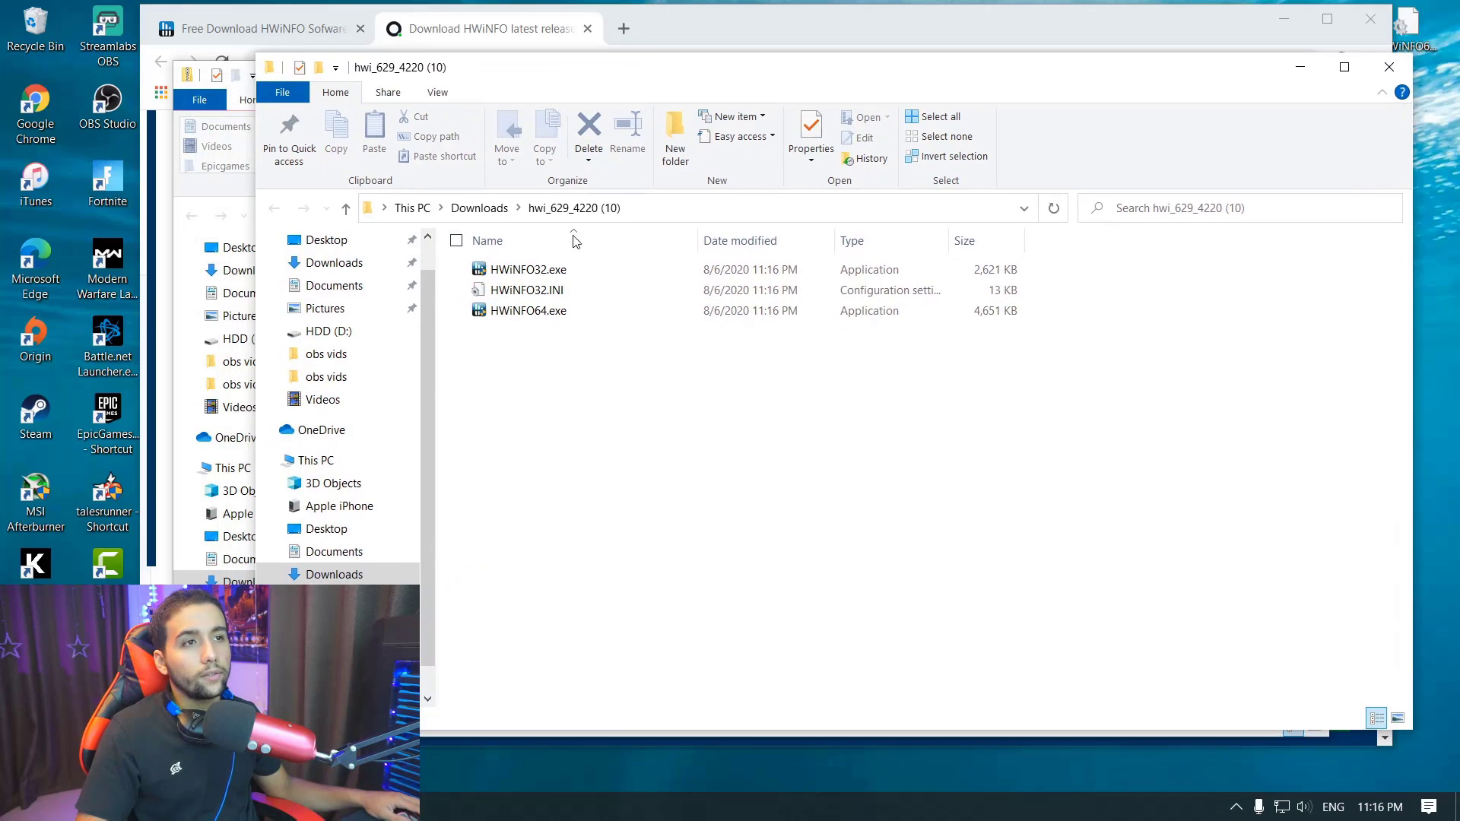
pyautogui.click(528, 269)
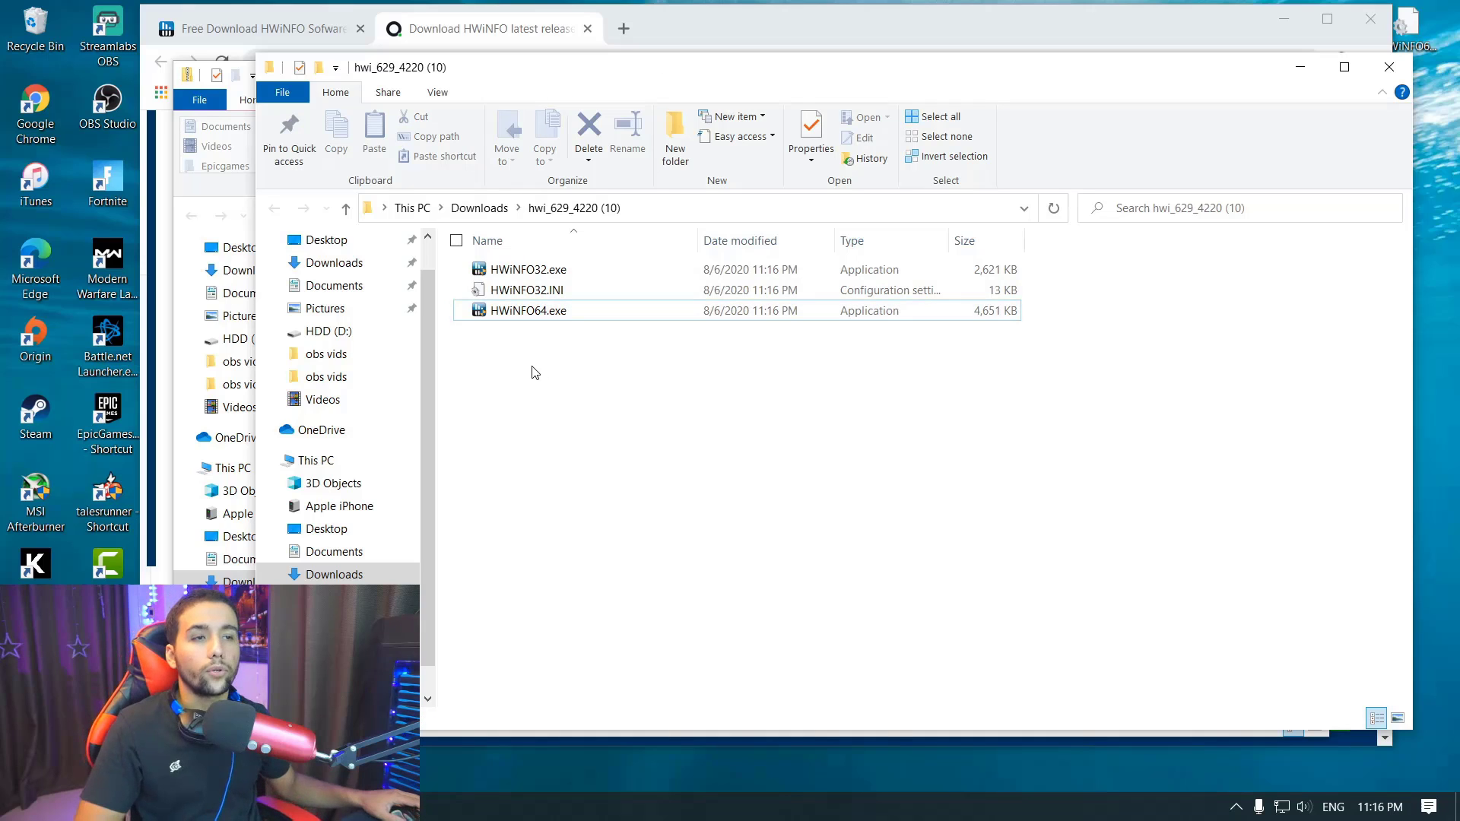
pyautogui.click(527, 310)
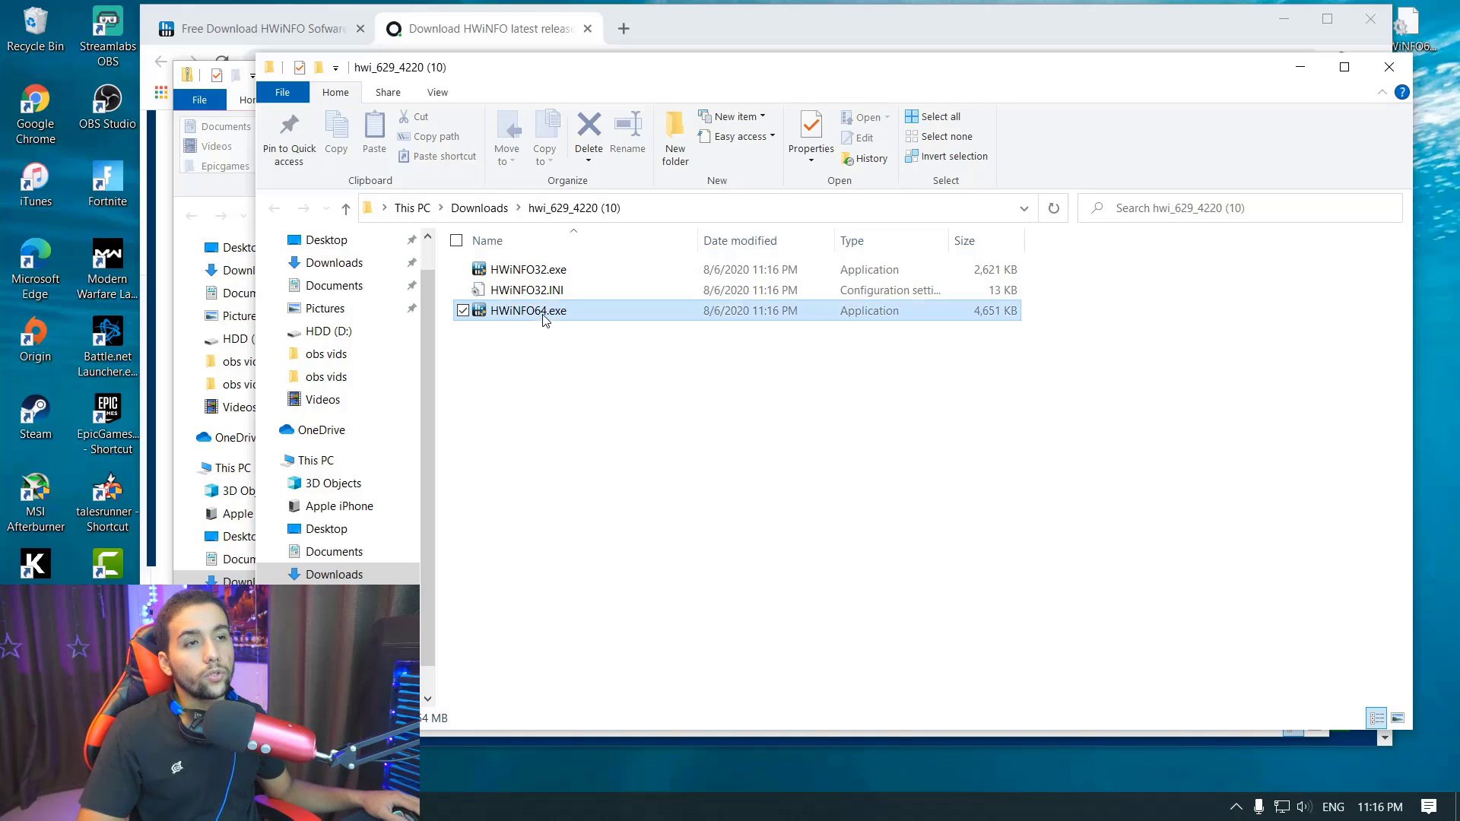
pyautogui.click(527, 269)
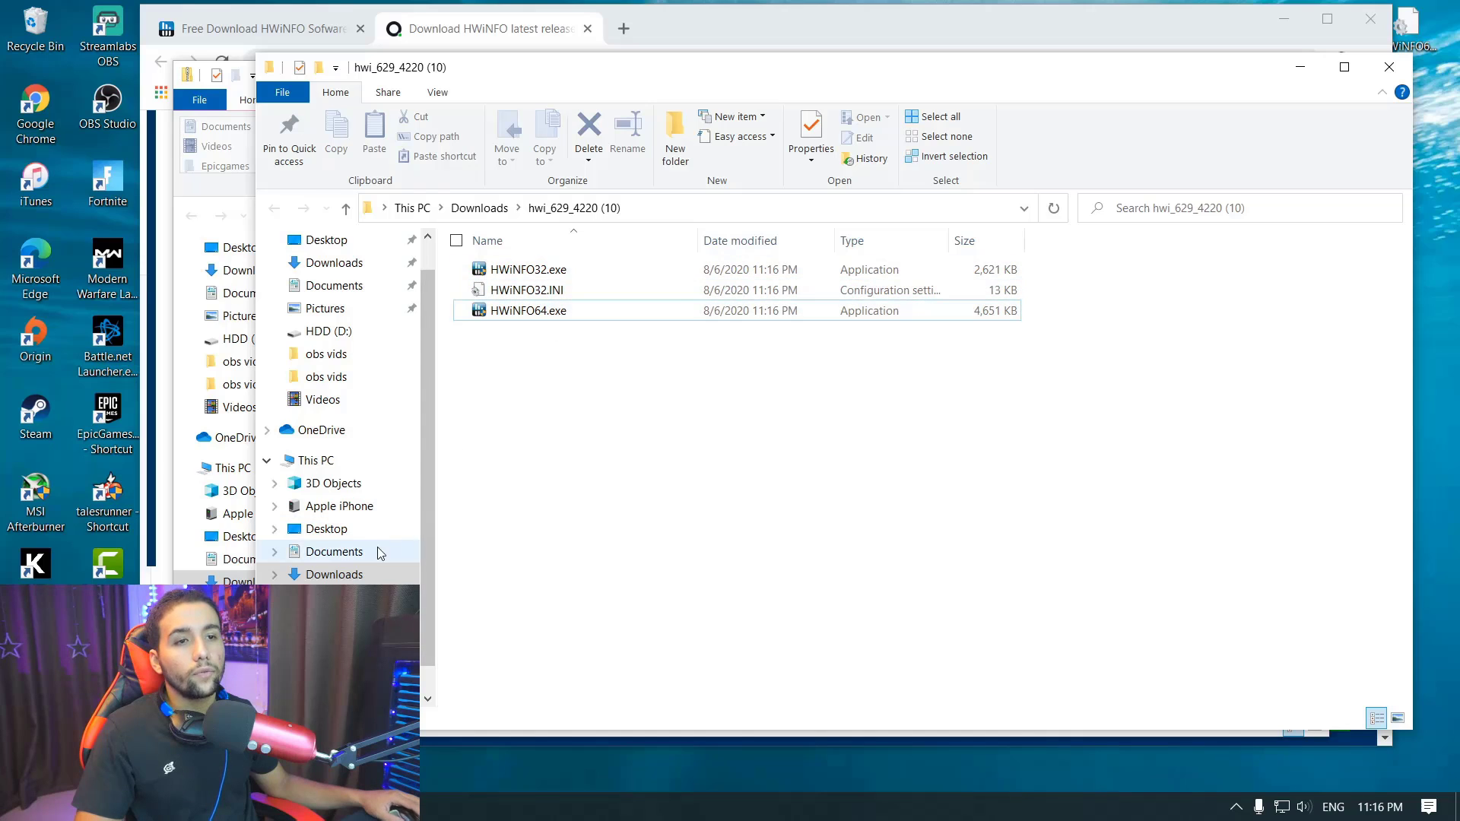
# Check This PC's system properties for a 64-bit OS, then close the System window
pyautogui.rightClick(317, 460)
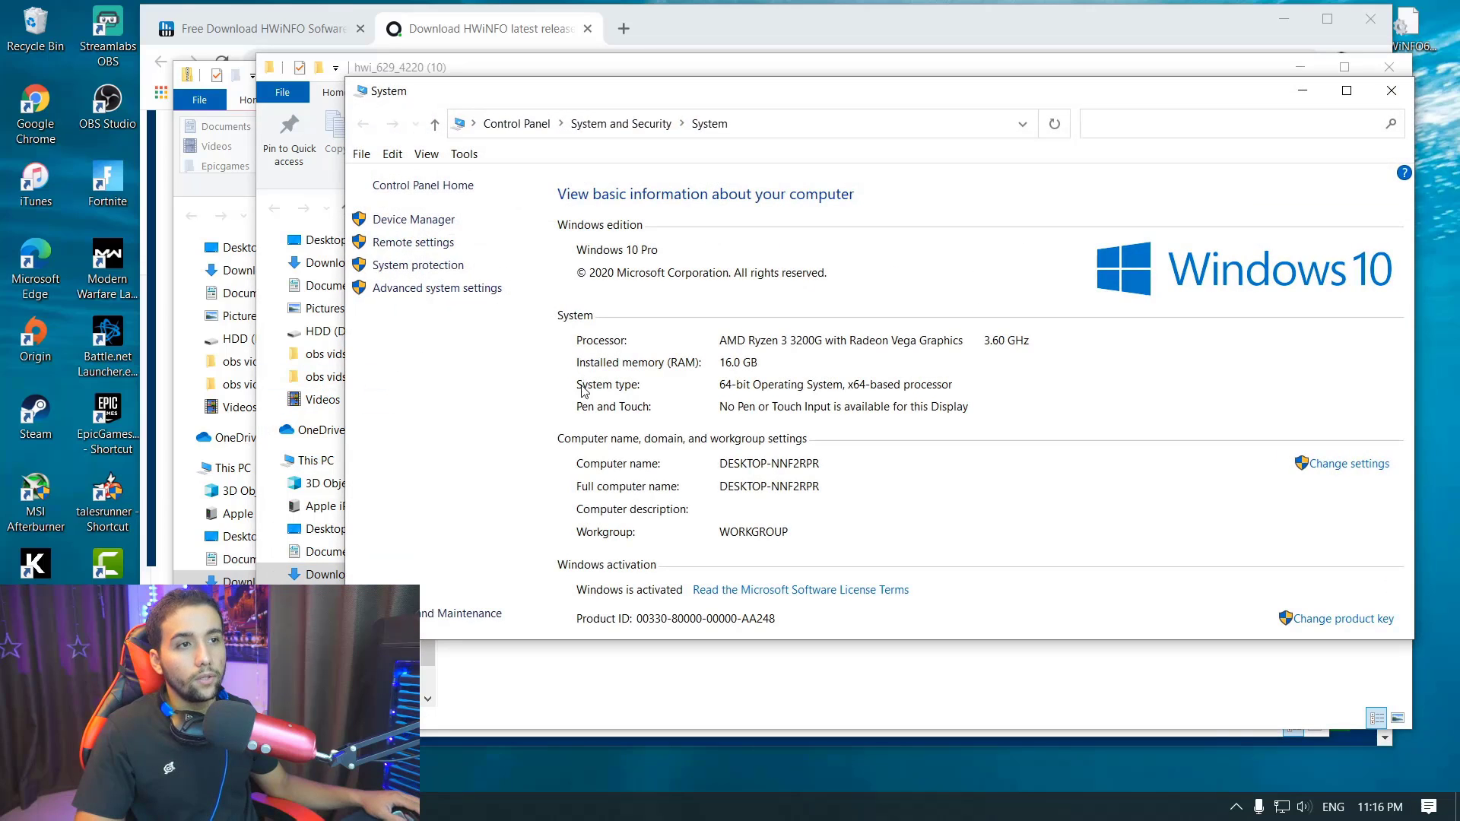
pyautogui.moveTo(1396, 104)
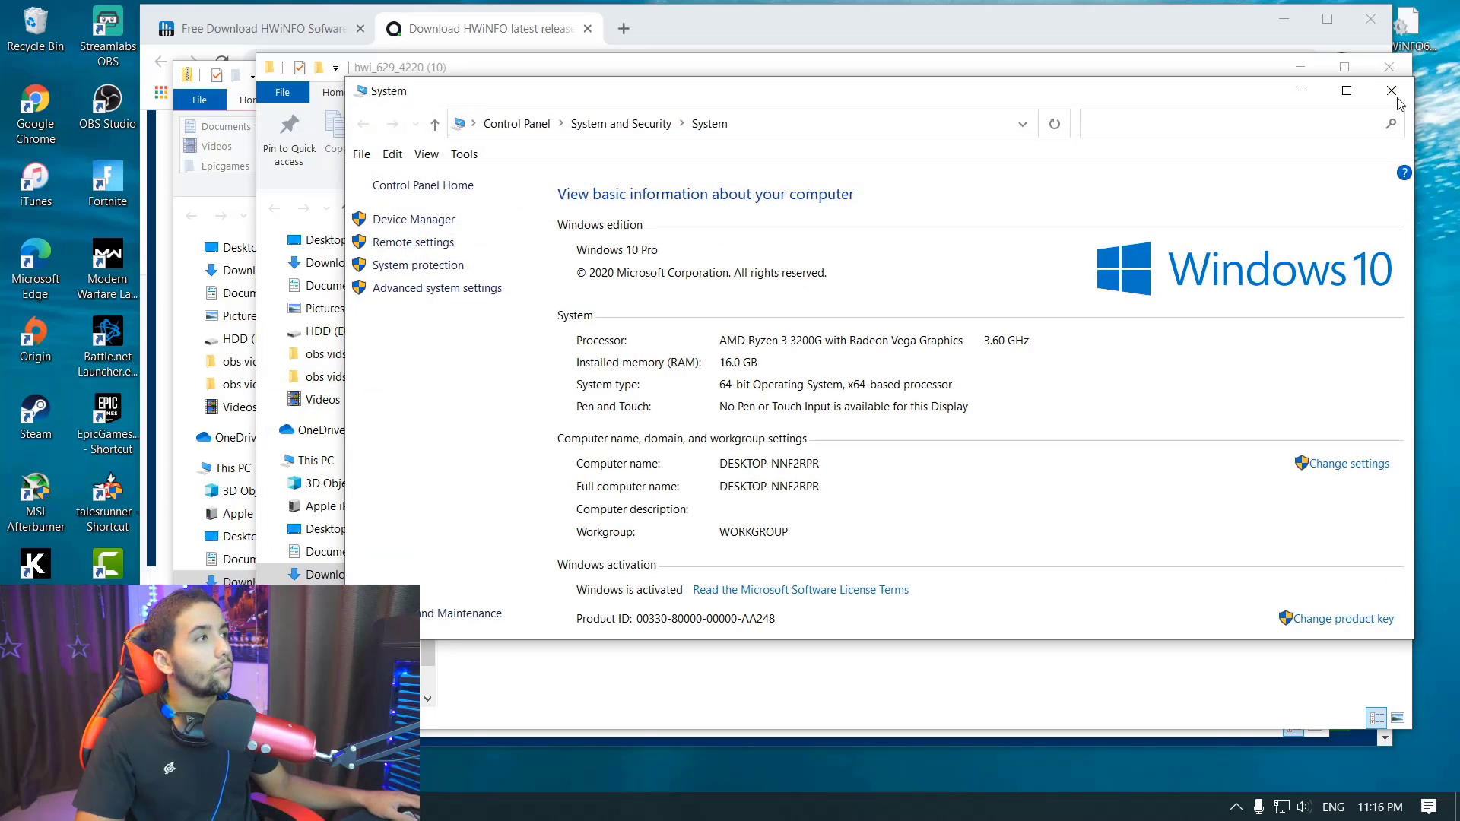
pyautogui.click(1390, 90)
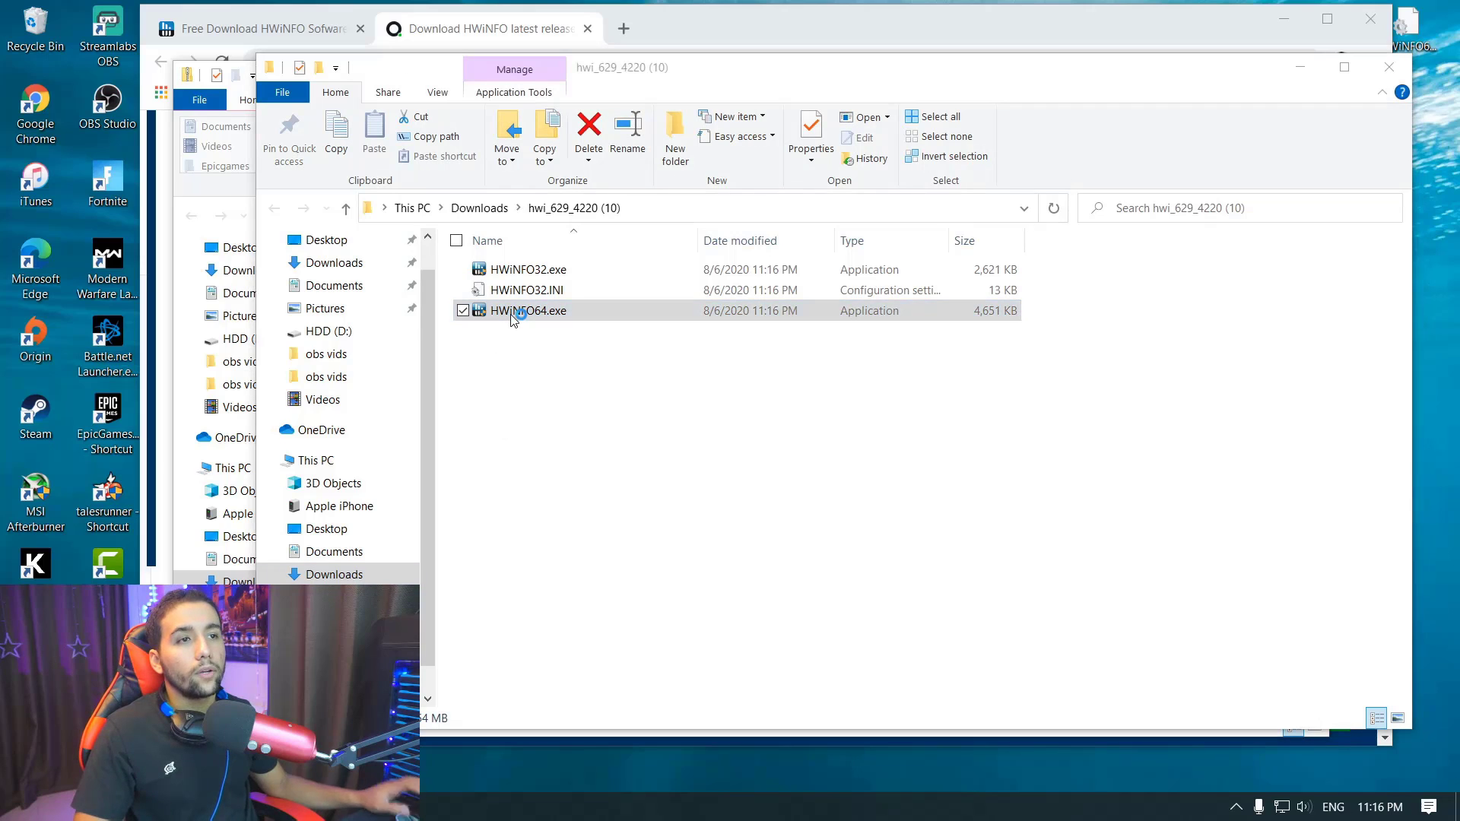
# Launch HWiNFO64.exe and set its startup settings to start minimized
pyautogui.doubleClick(524, 311)
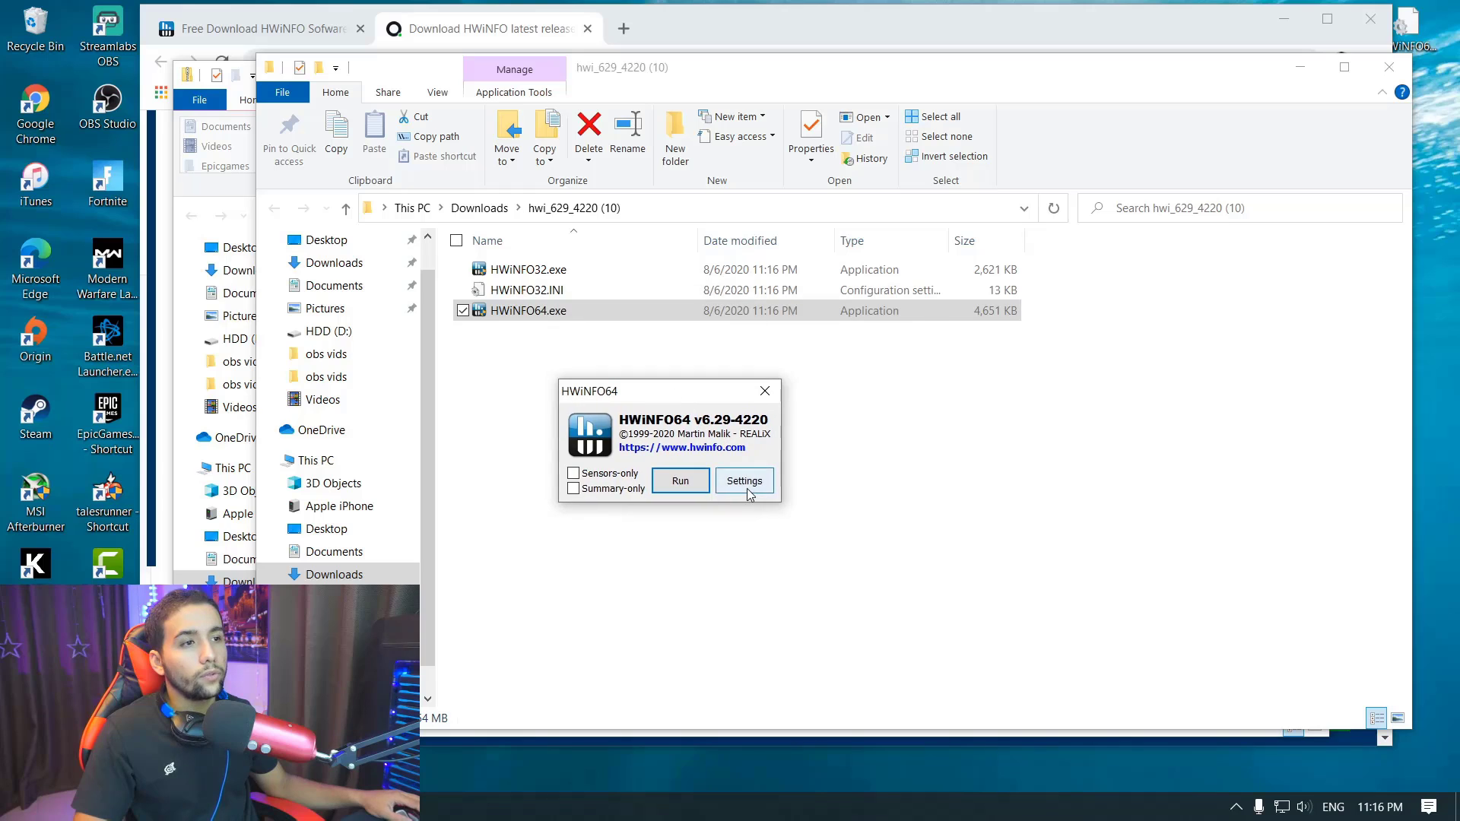
pyautogui.click(743, 481)
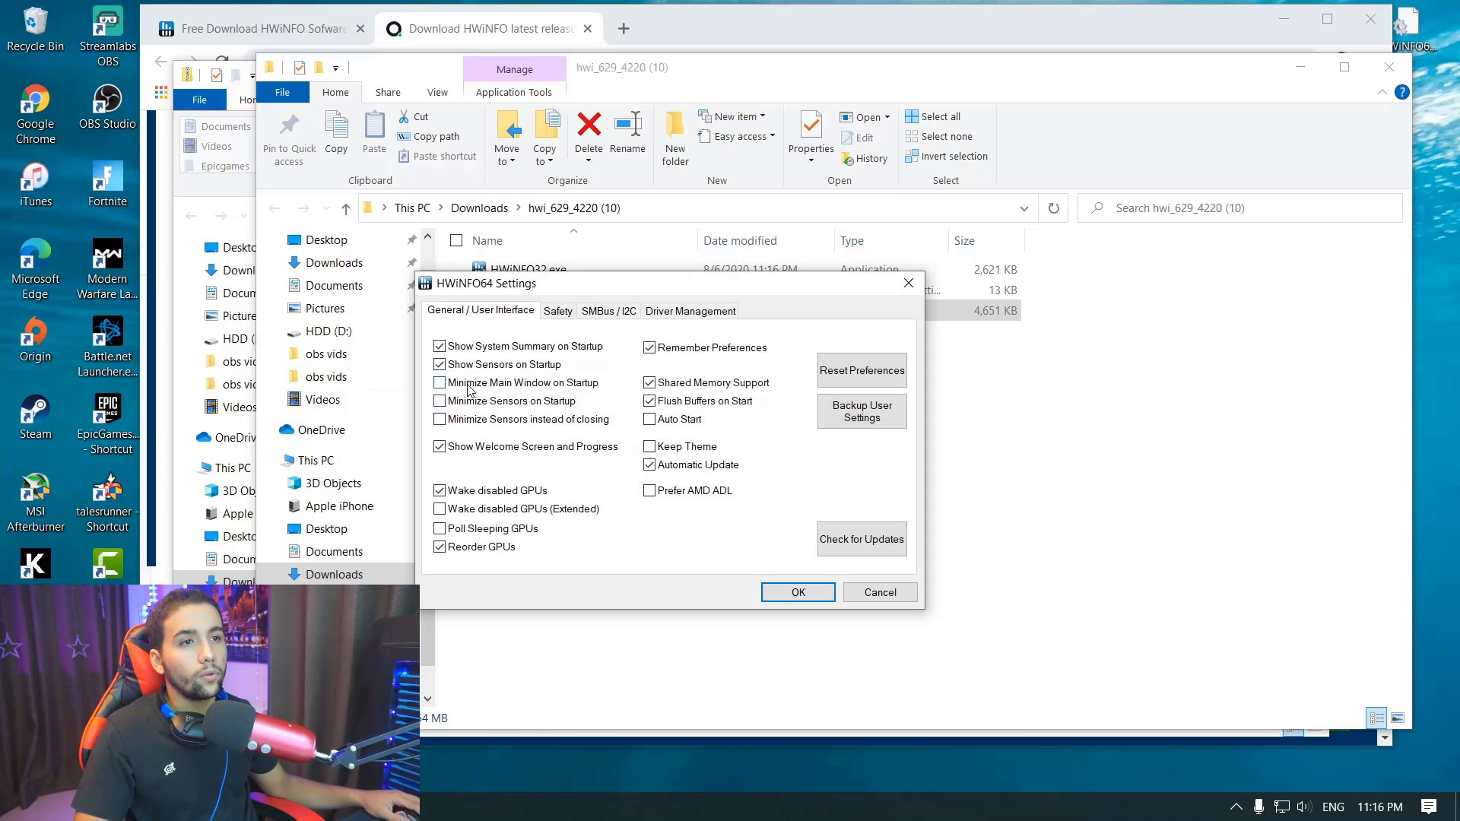
pyautogui.click(439, 382)
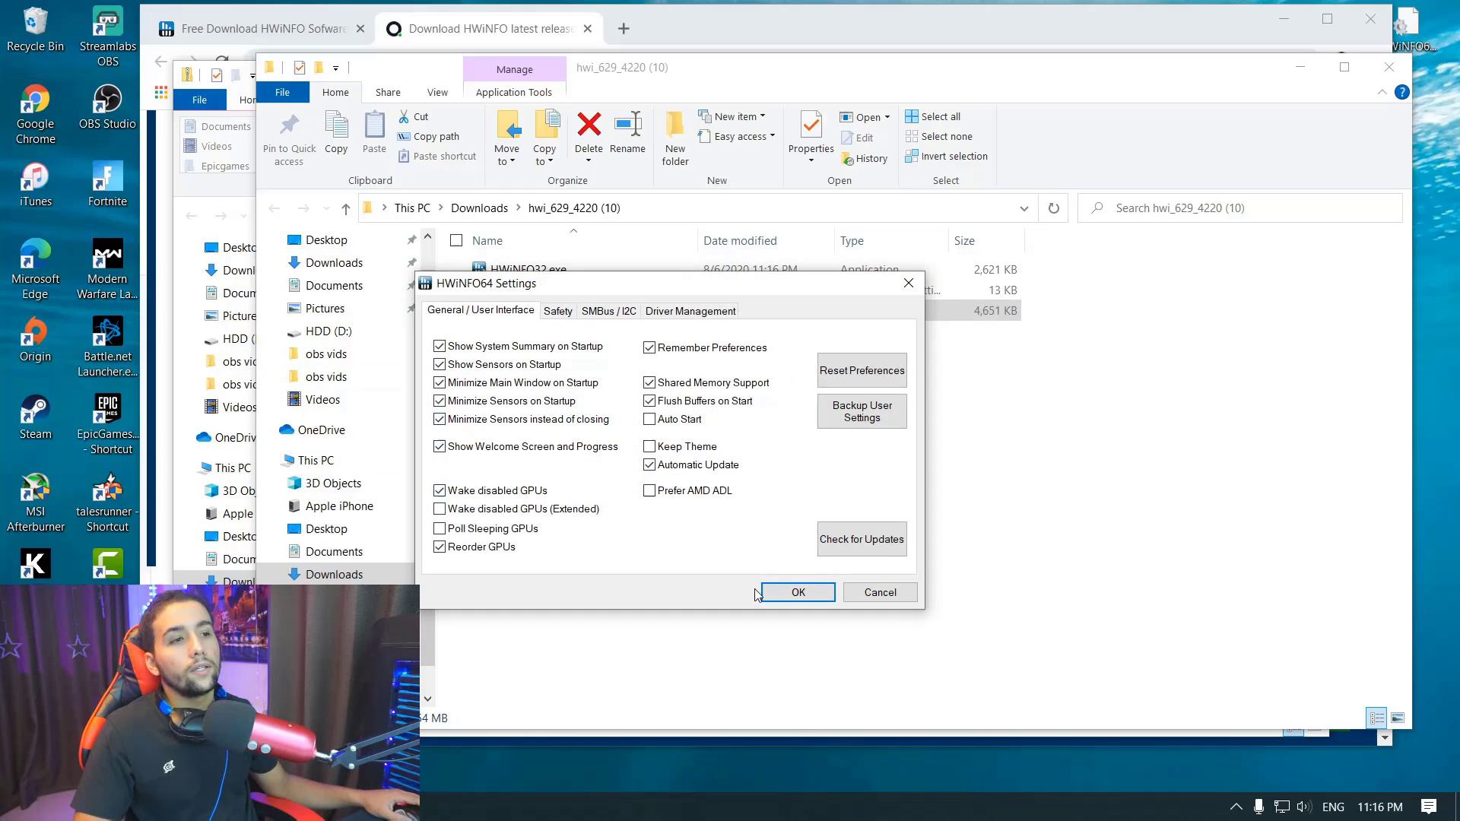
pyautogui.click(796, 592)
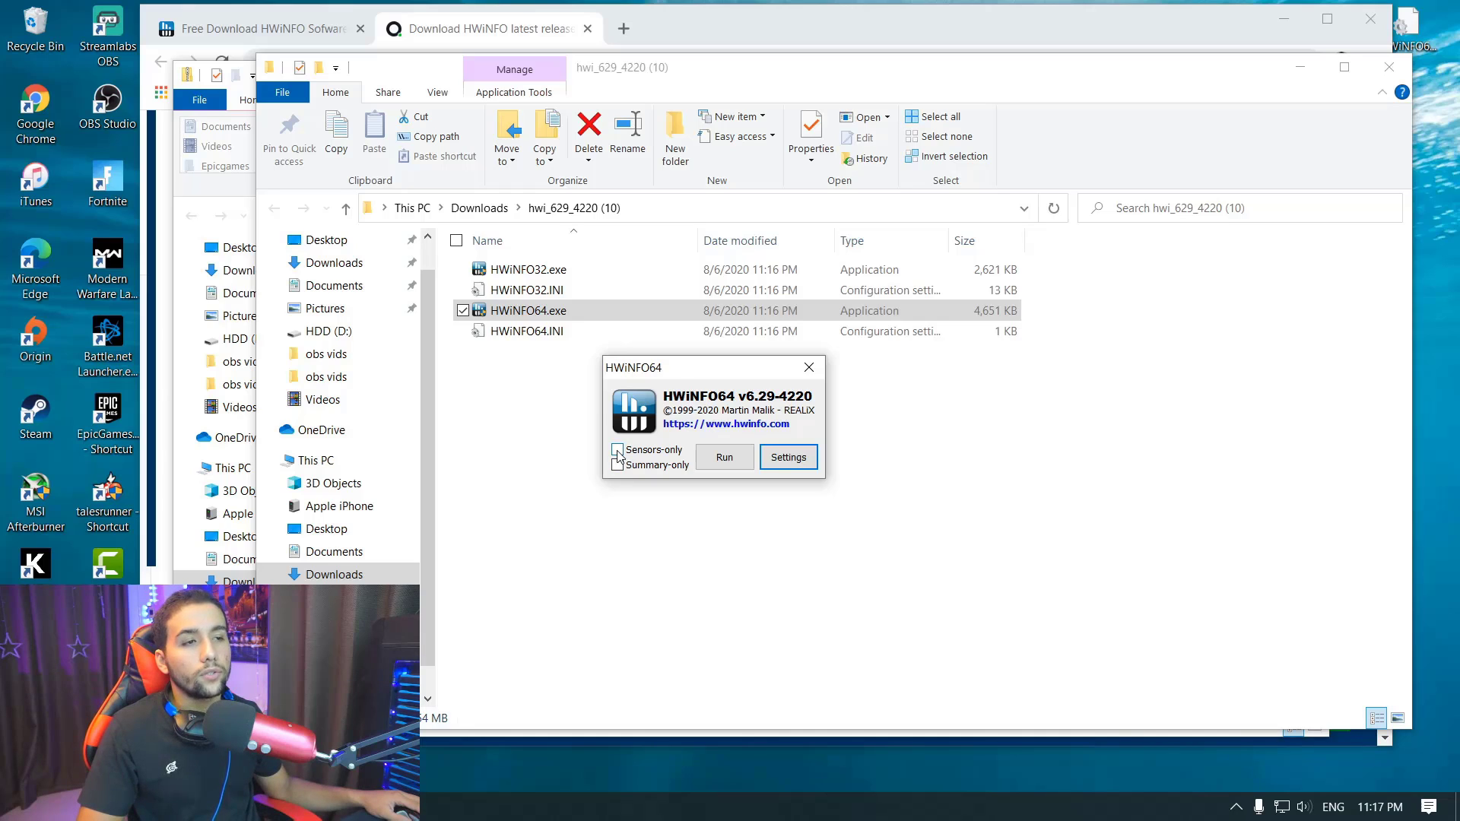
# Run HWiNFO64 in sensors-only mode
pyautogui.click(617, 450)
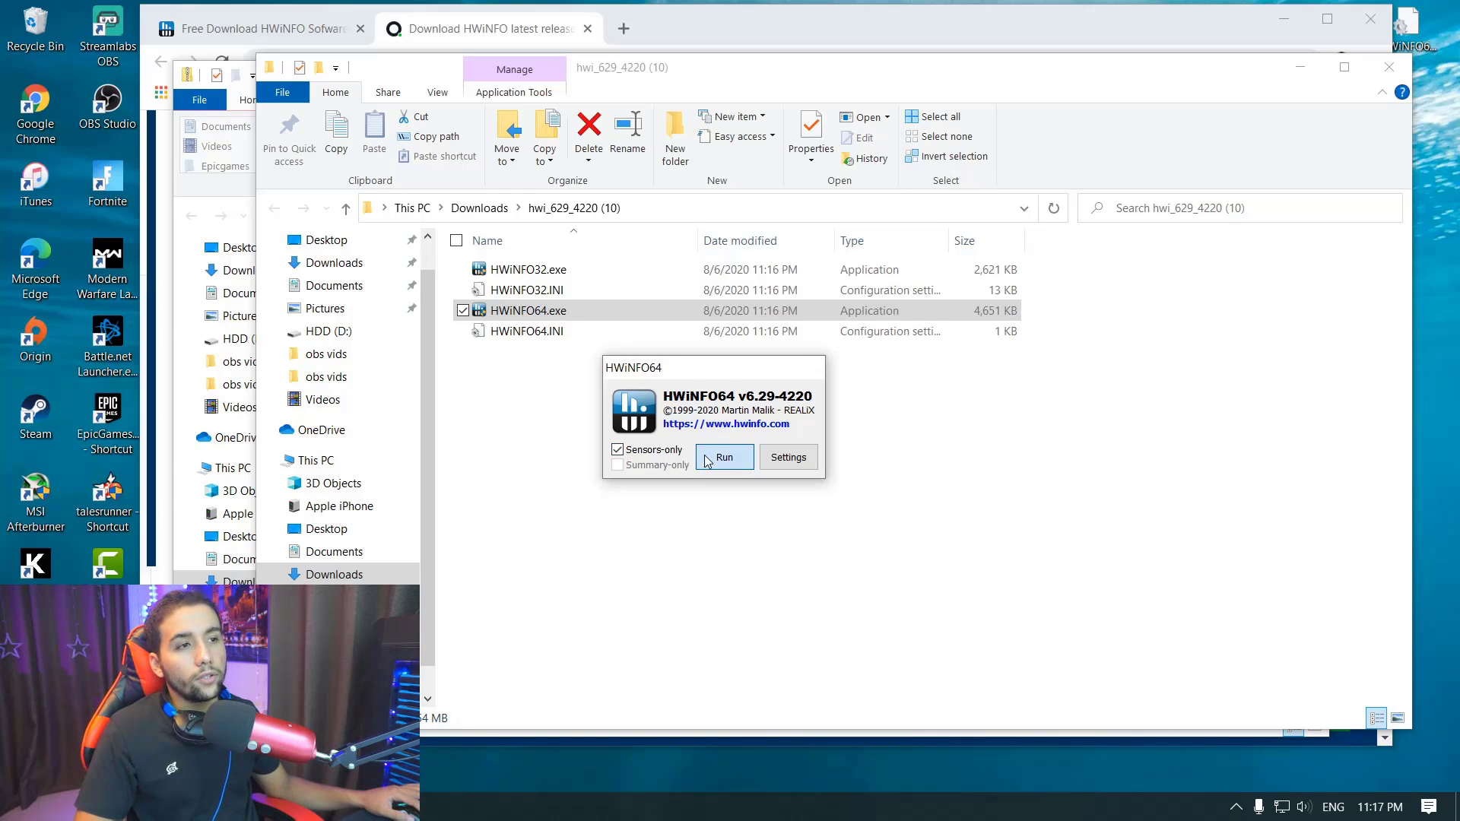
pyautogui.click(723, 457)
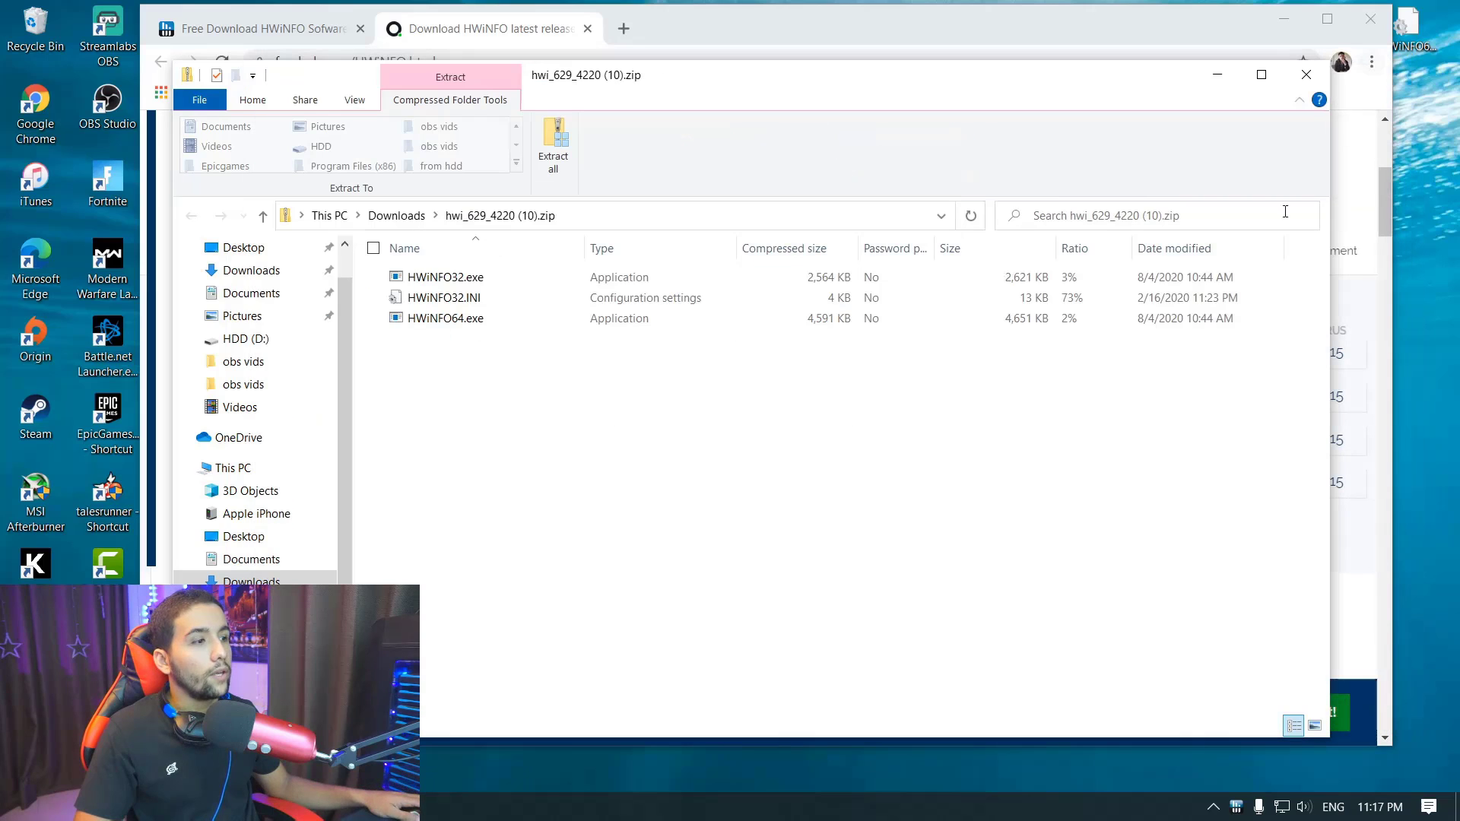
pyautogui.moveTo(1236, 805)
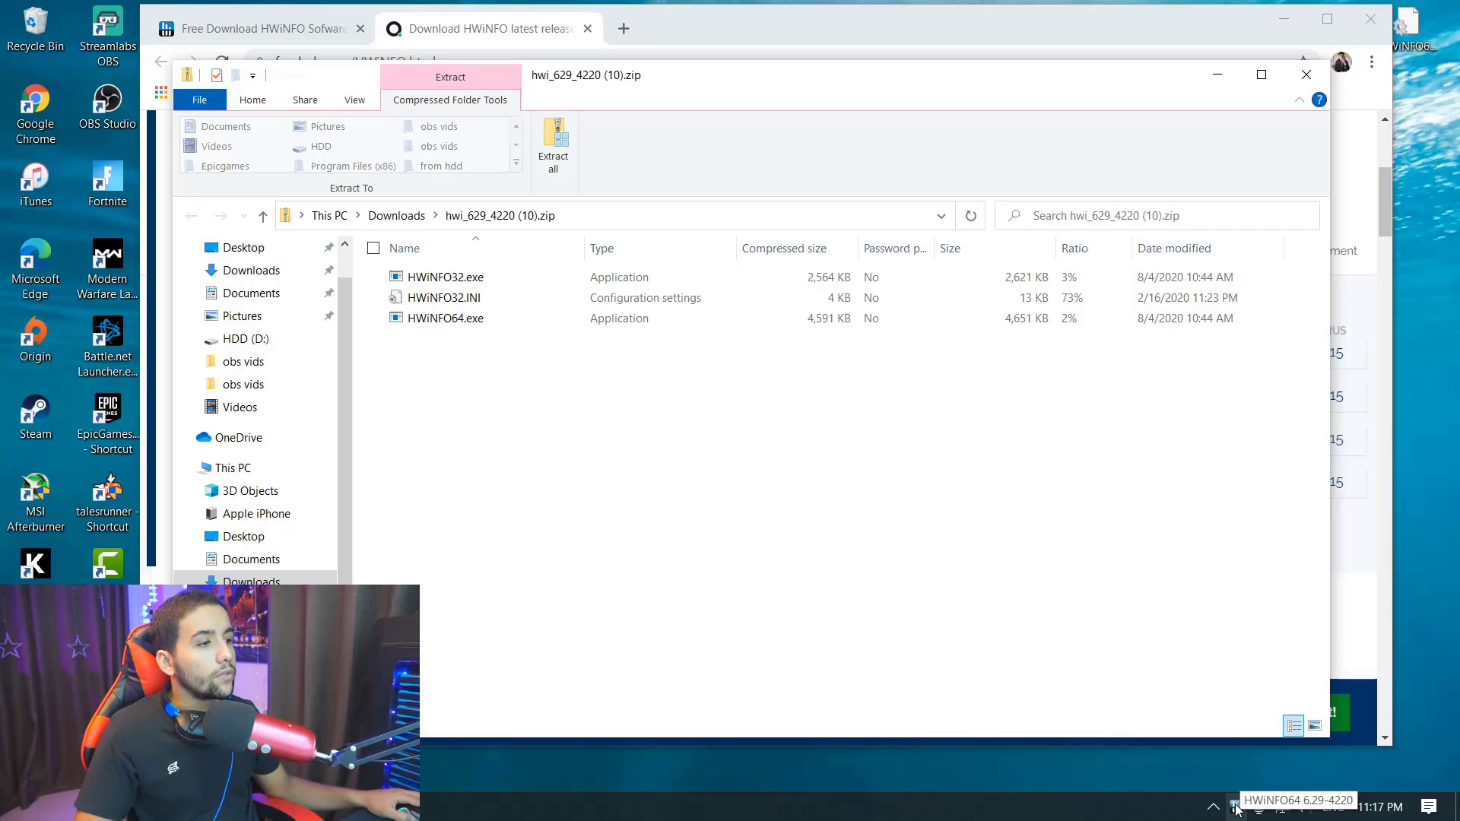
# Open HWiNFO64 Sensor Status from the tray and move it left beside Afterburner
pyautogui.click(1212, 806)
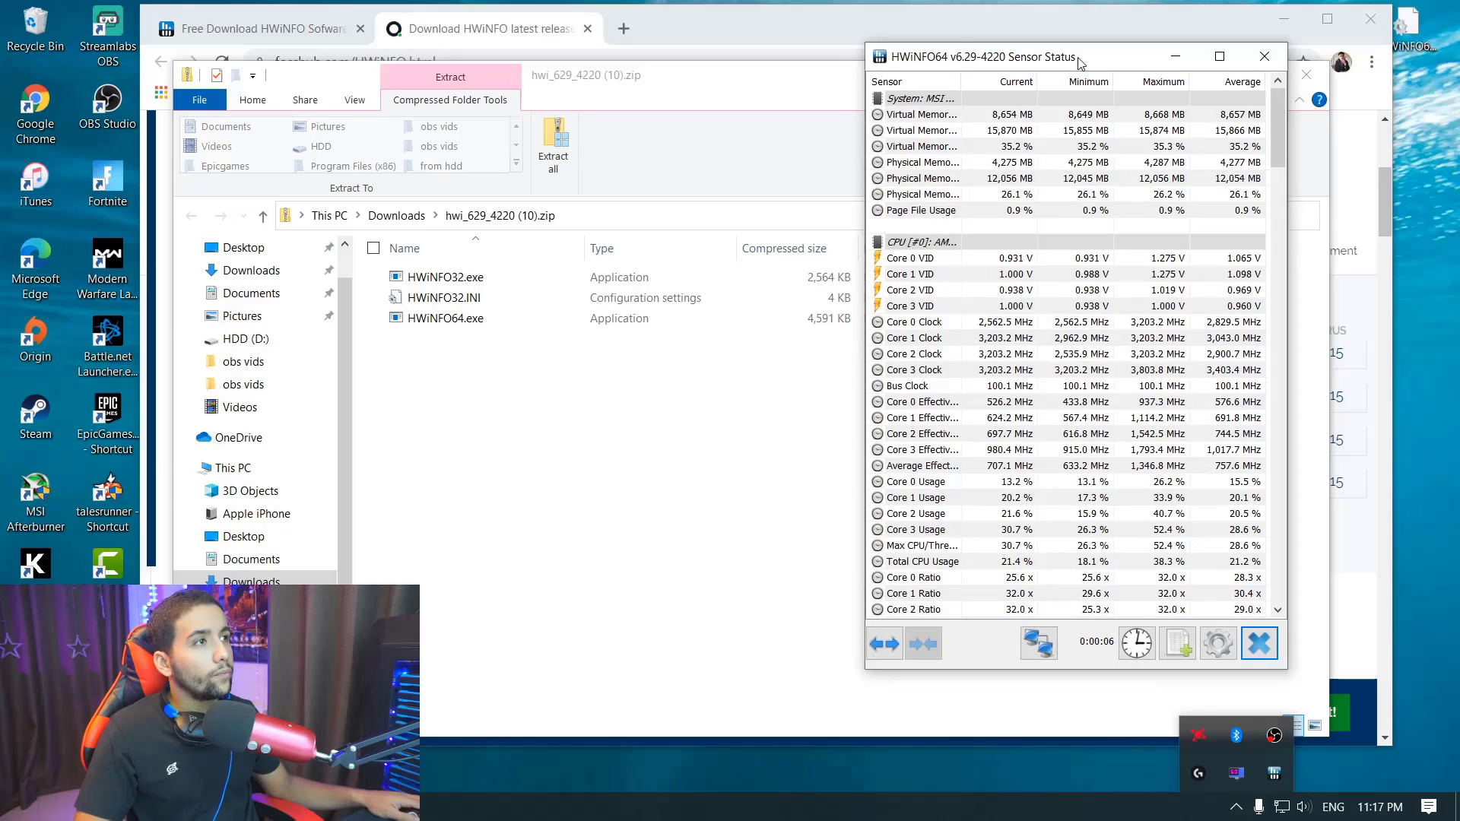
pyautogui.moveTo(982, 57); pyautogui.dragTo(796, 57)
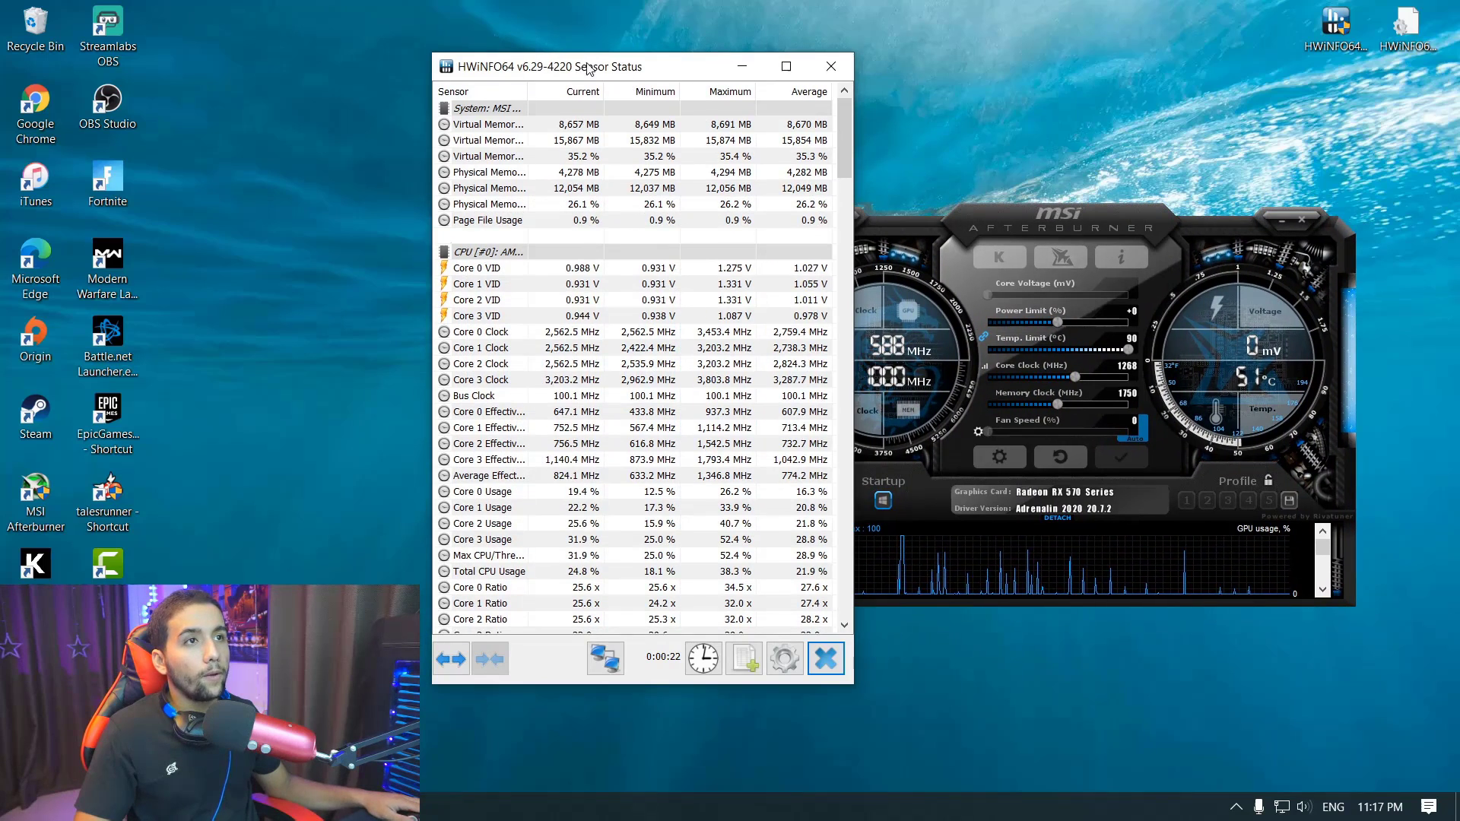
pyautogui.moveTo(586, 66); pyautogui.dragTo(510, 84)
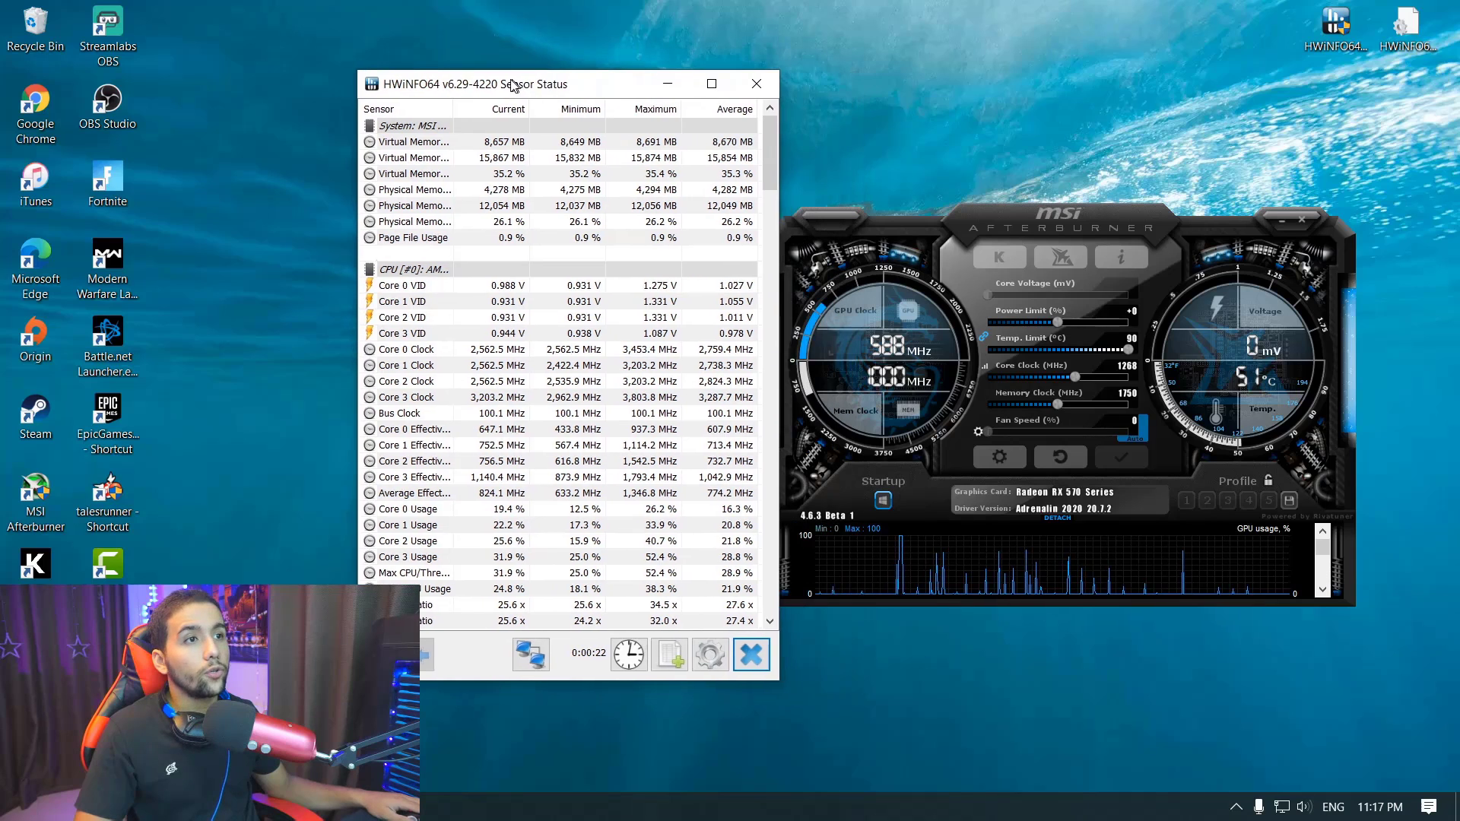
pyautogui.moveTo(507, 84); pyautogui.dragTo(482, 82)
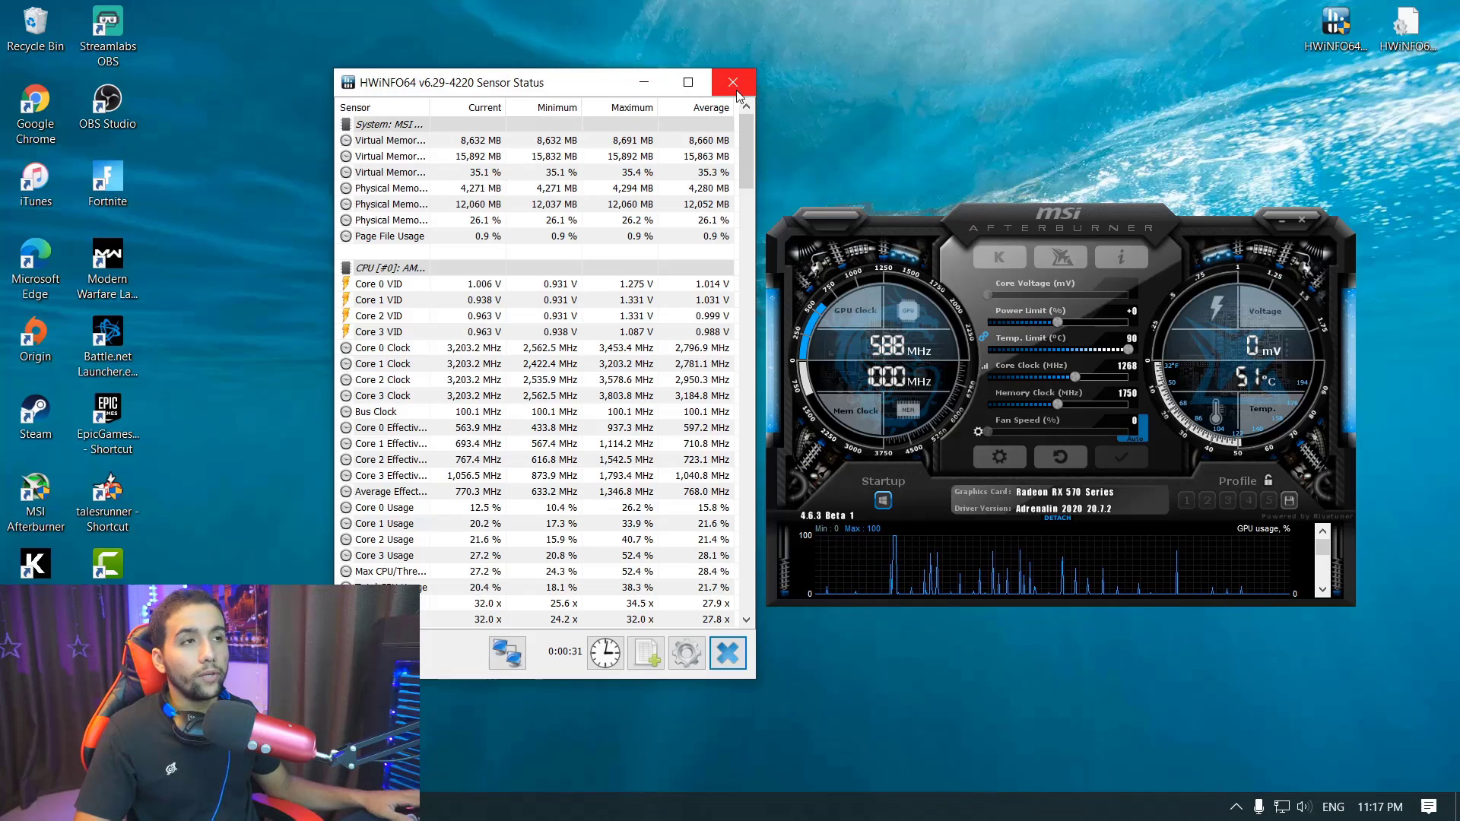
pyautogui.moveTo(734, 83)
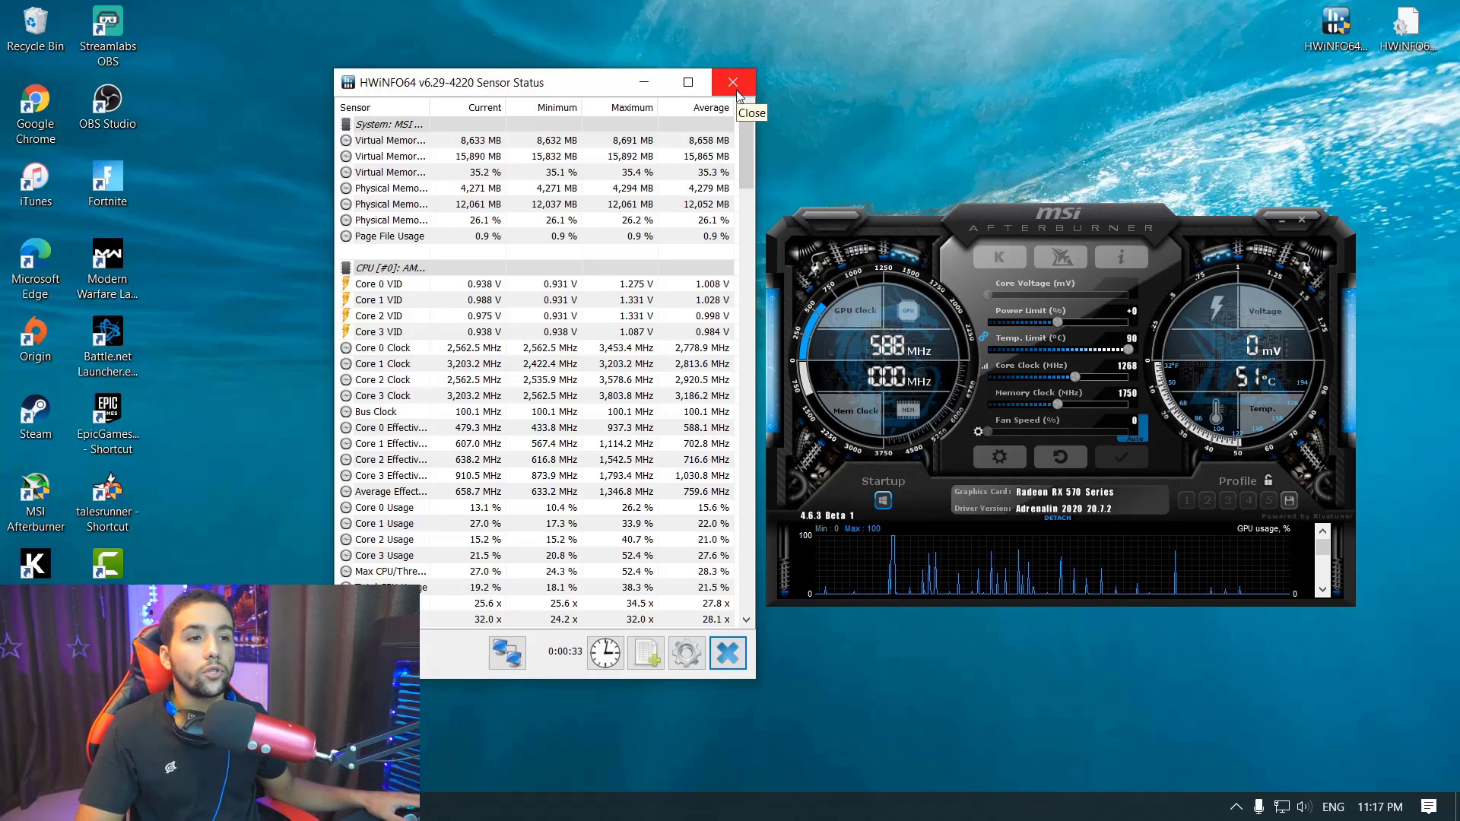
pyautogui.moveTo(531, 801)
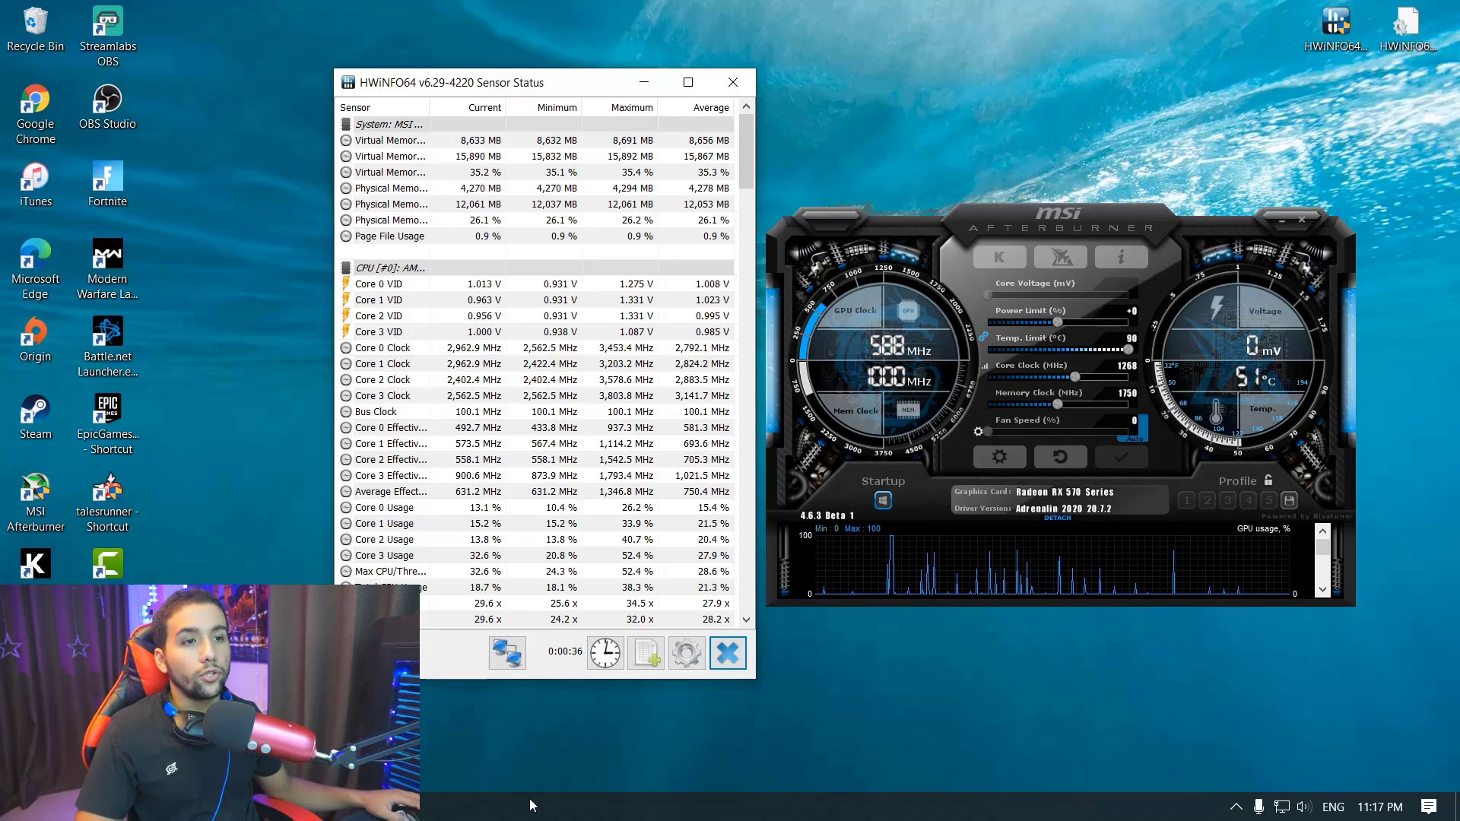
pyautogui.moveTo(611, 749)
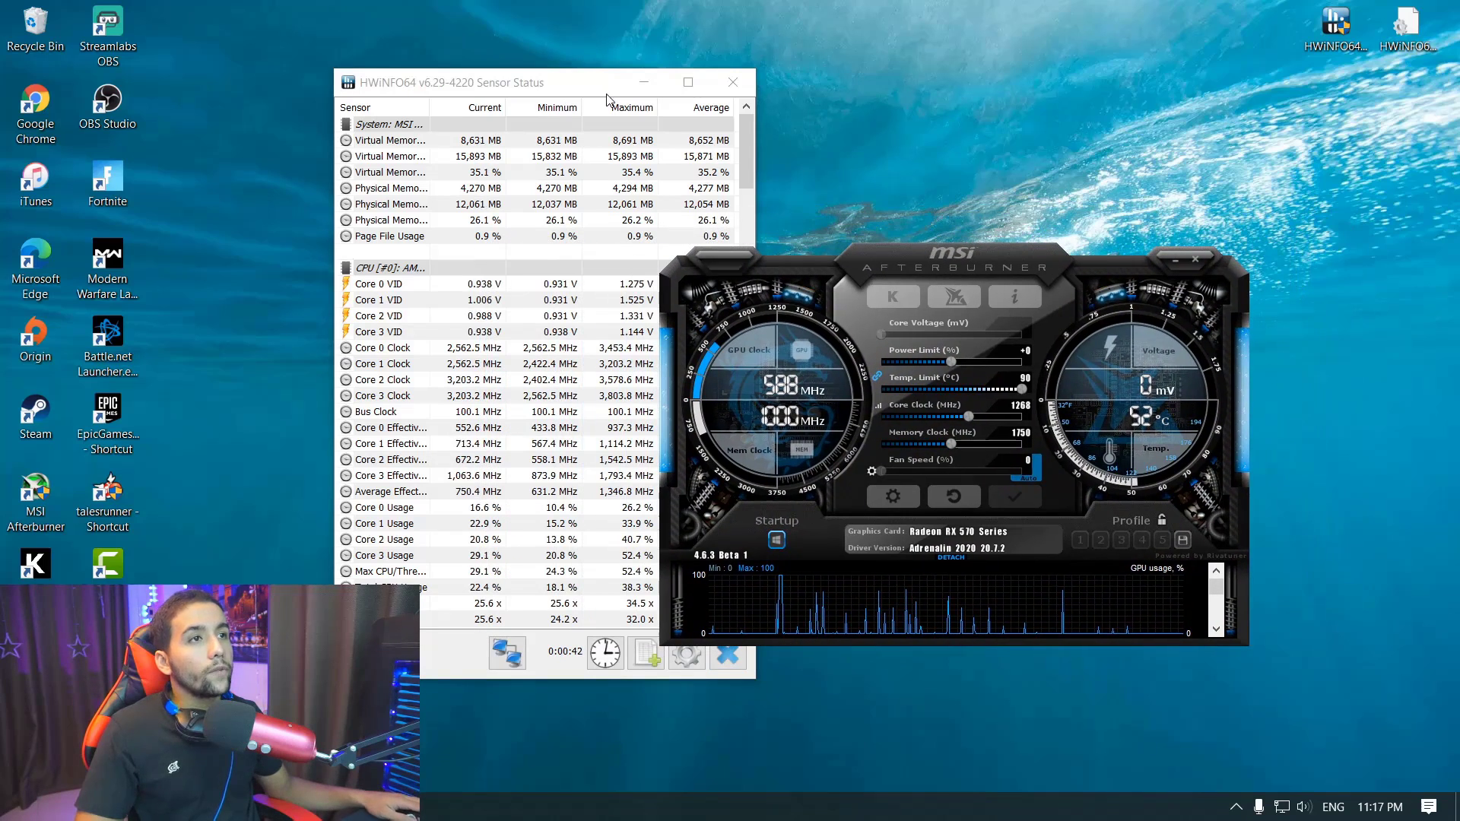
# Close HWiNFO Sensor Status and launch MSI Kombustor from Afterburner's K button
pyautogui.click(731, 82)
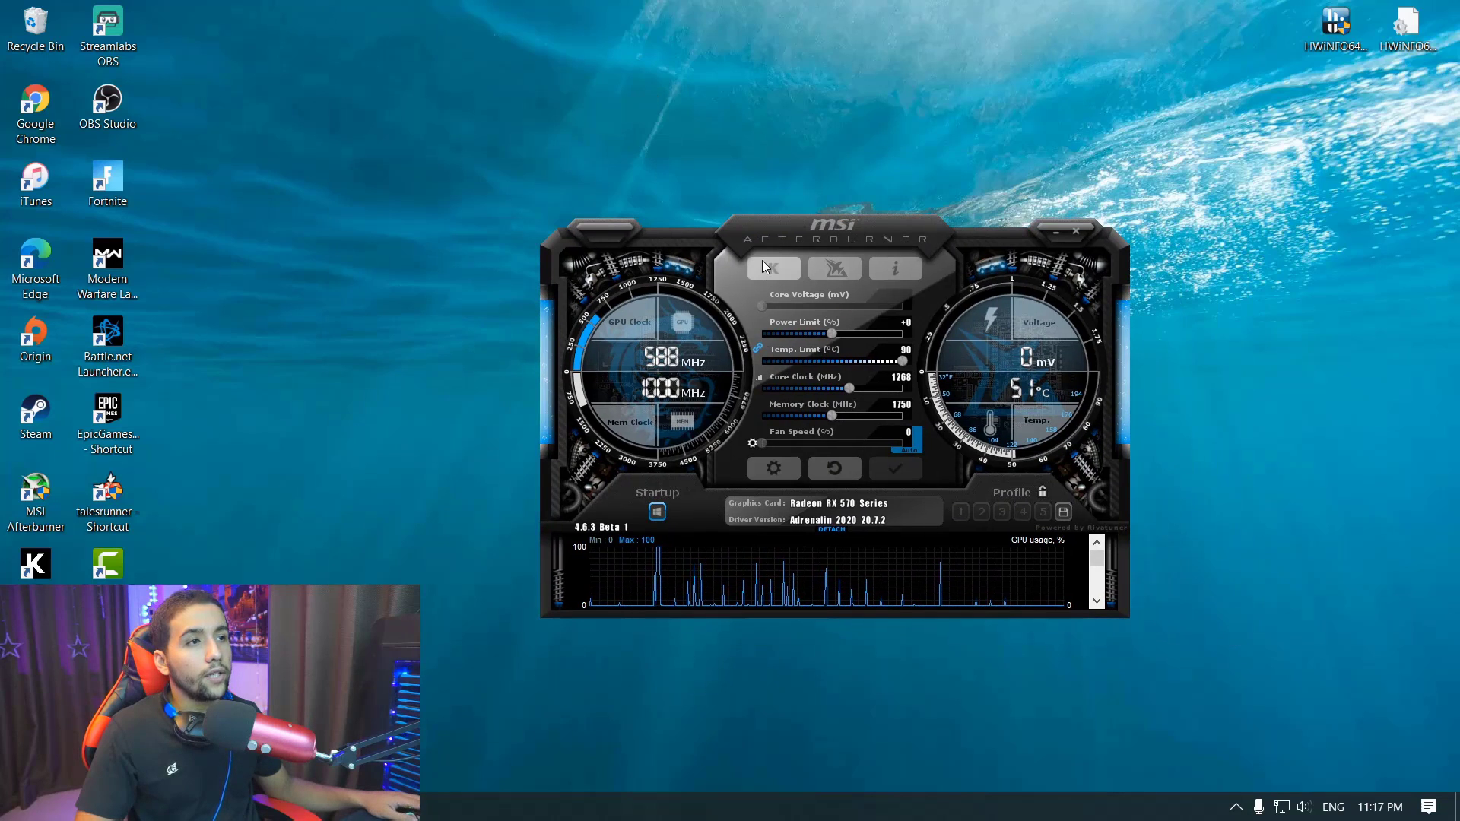
pyautogui.moveTo(773, 268)
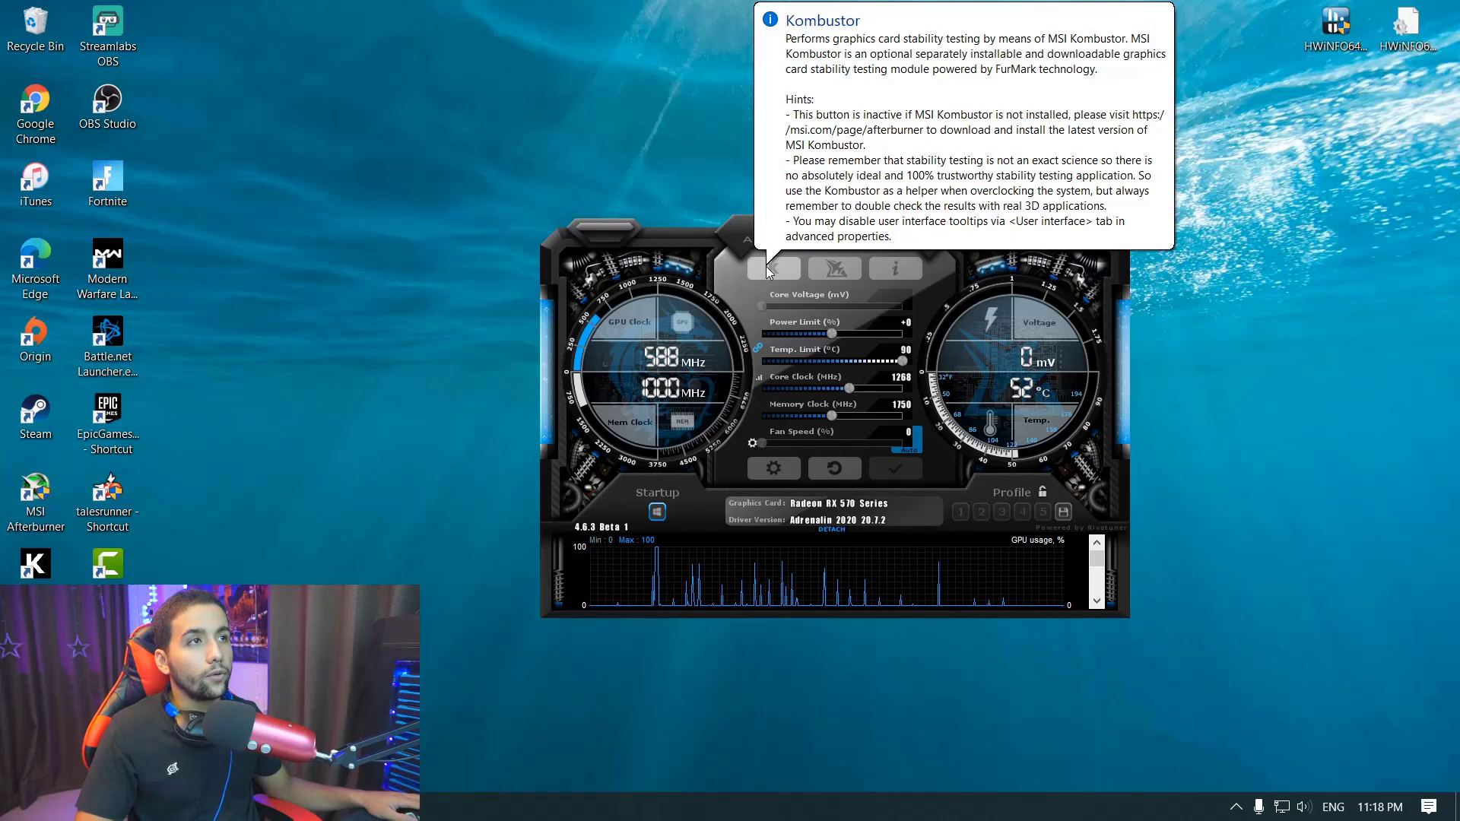
pyautogui.click(769, 267)
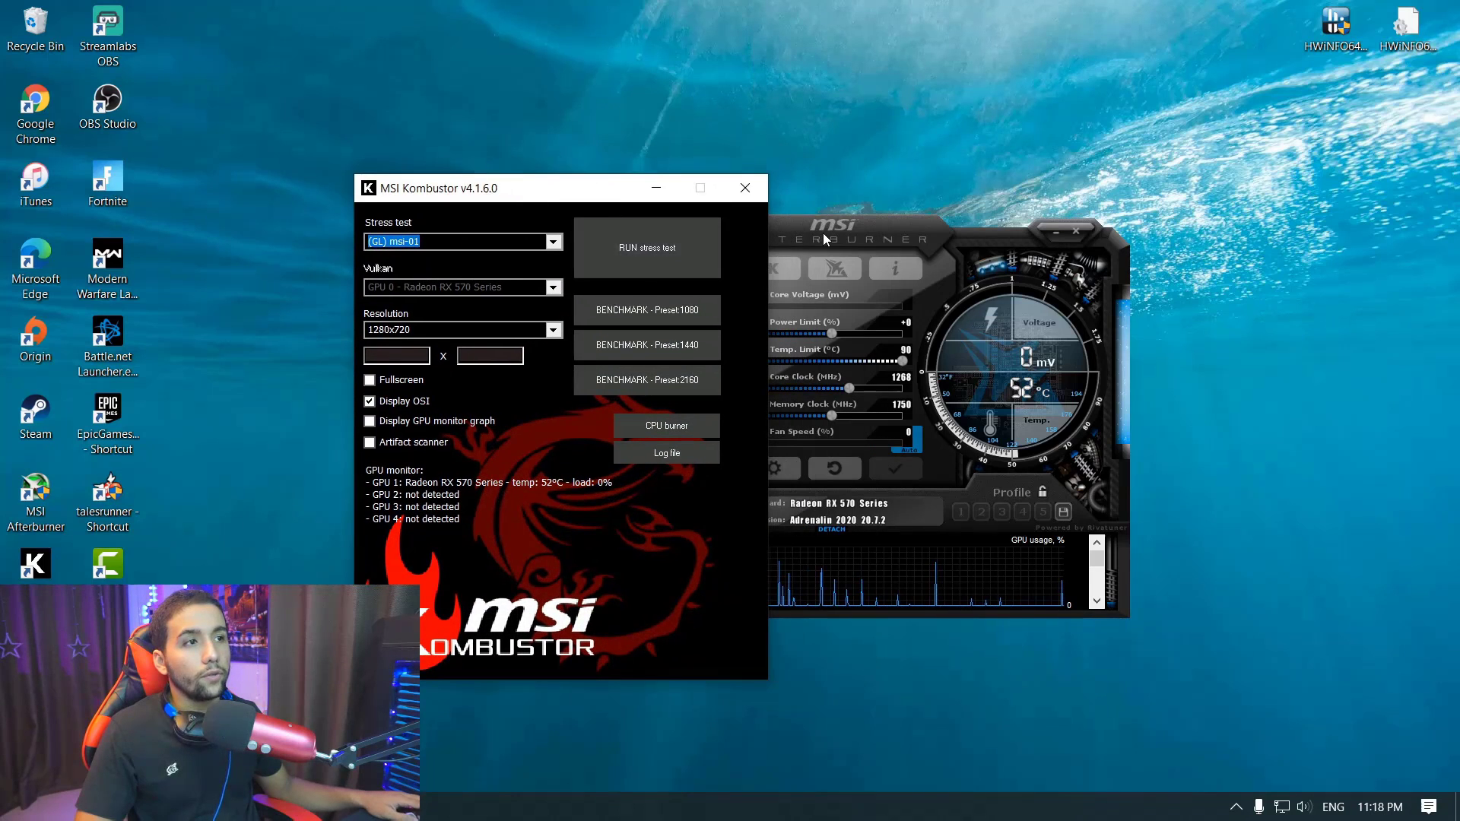
pyautogui.moveTo(105, 28)
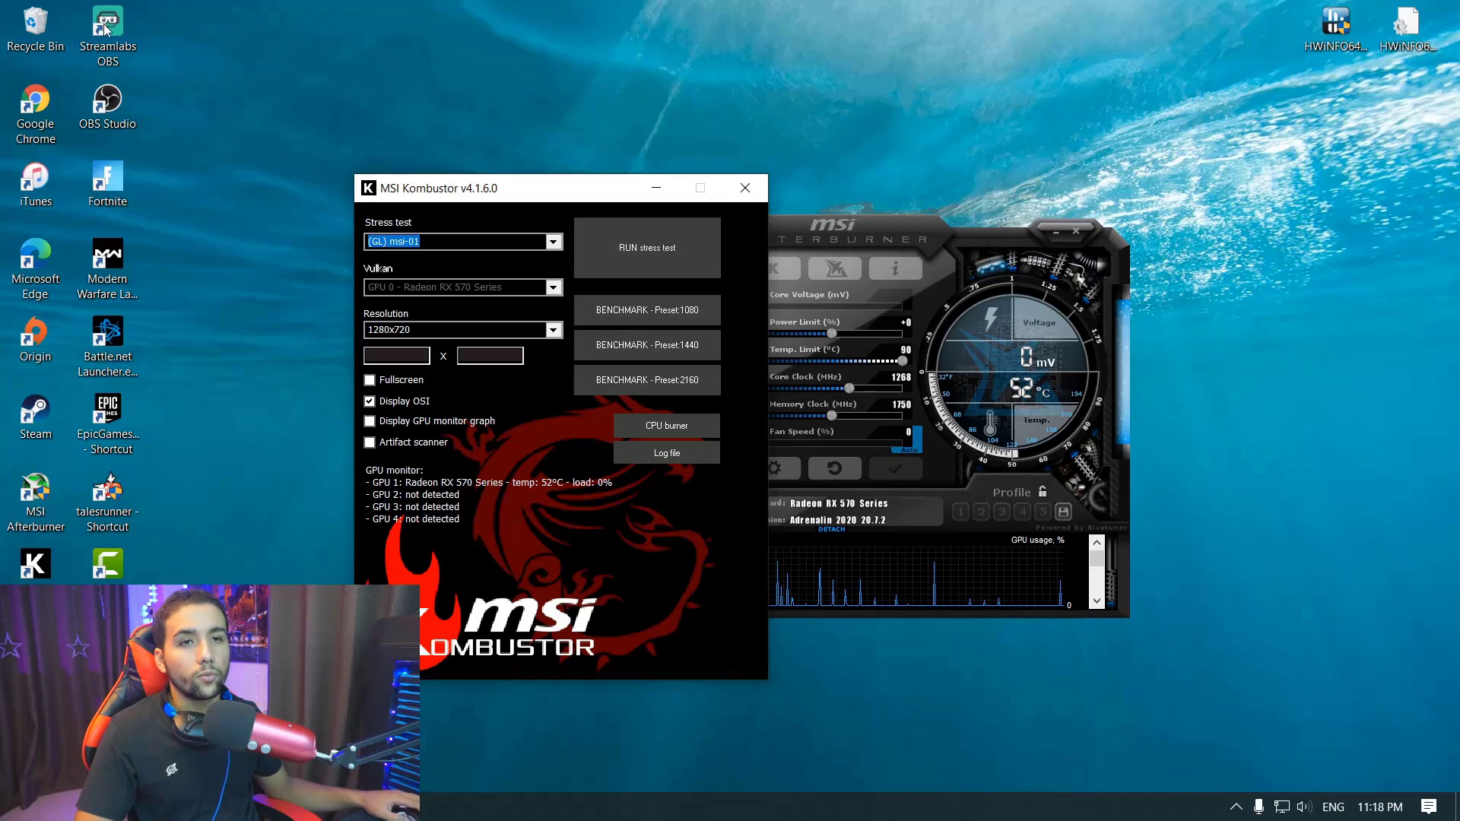